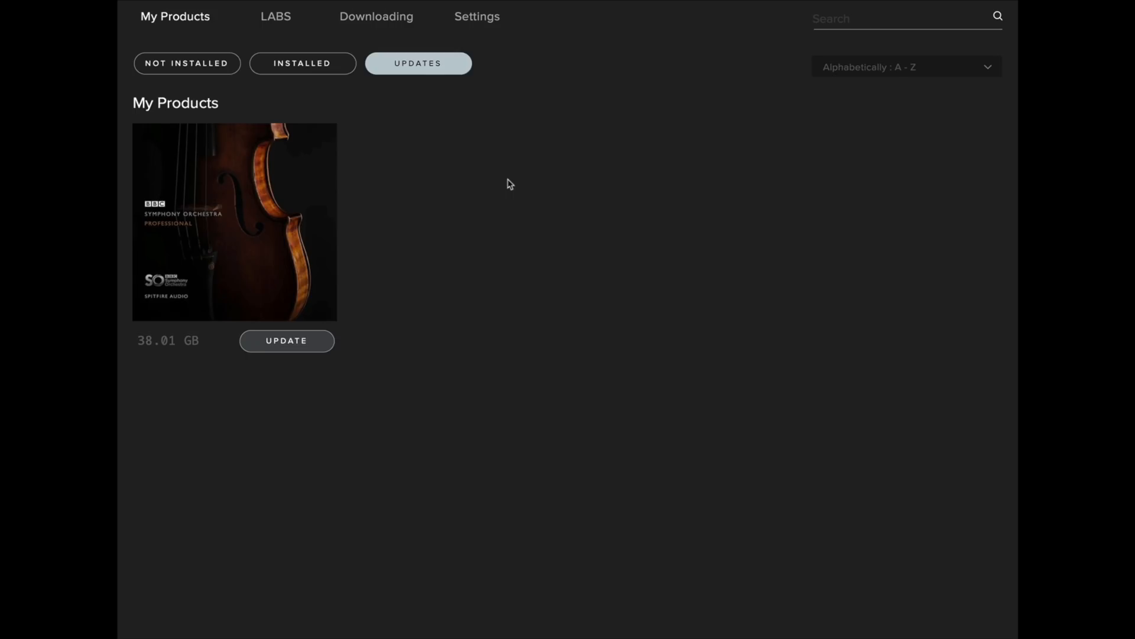
Step: Review the default library content and VST2 plugin install locations in settings
click(477, 16)
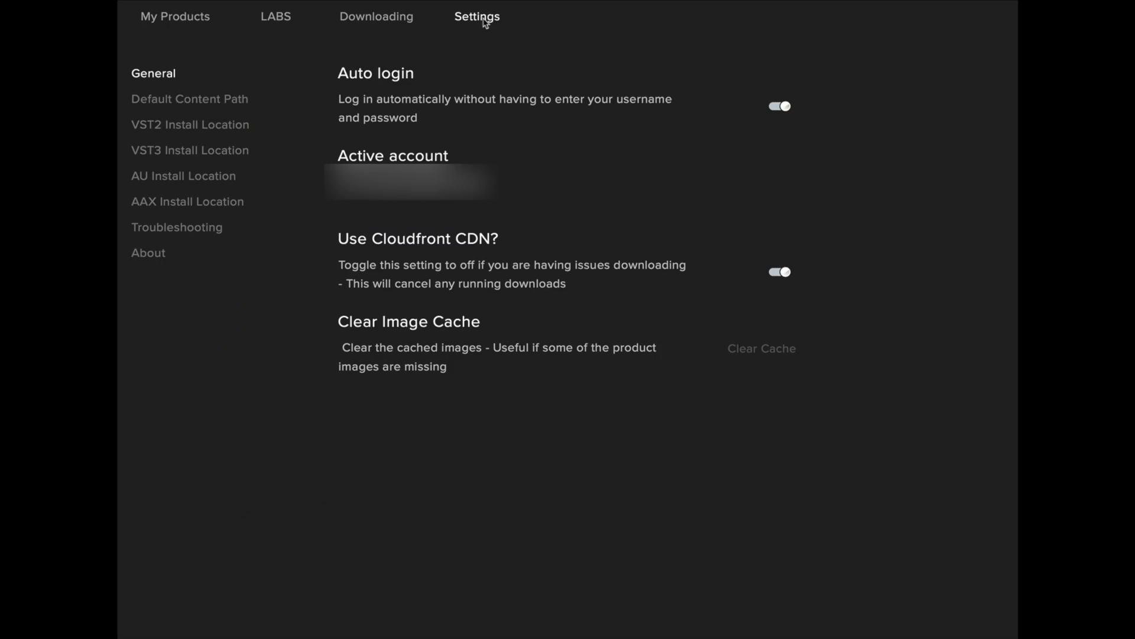
click(189, 98)
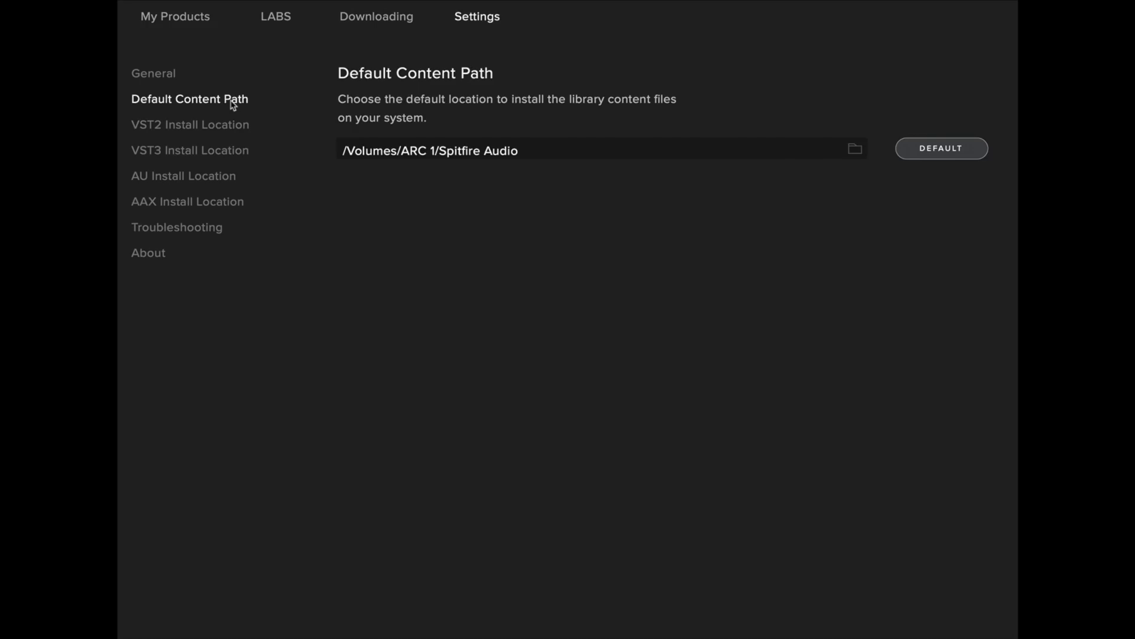
mouse_move(388, 206)
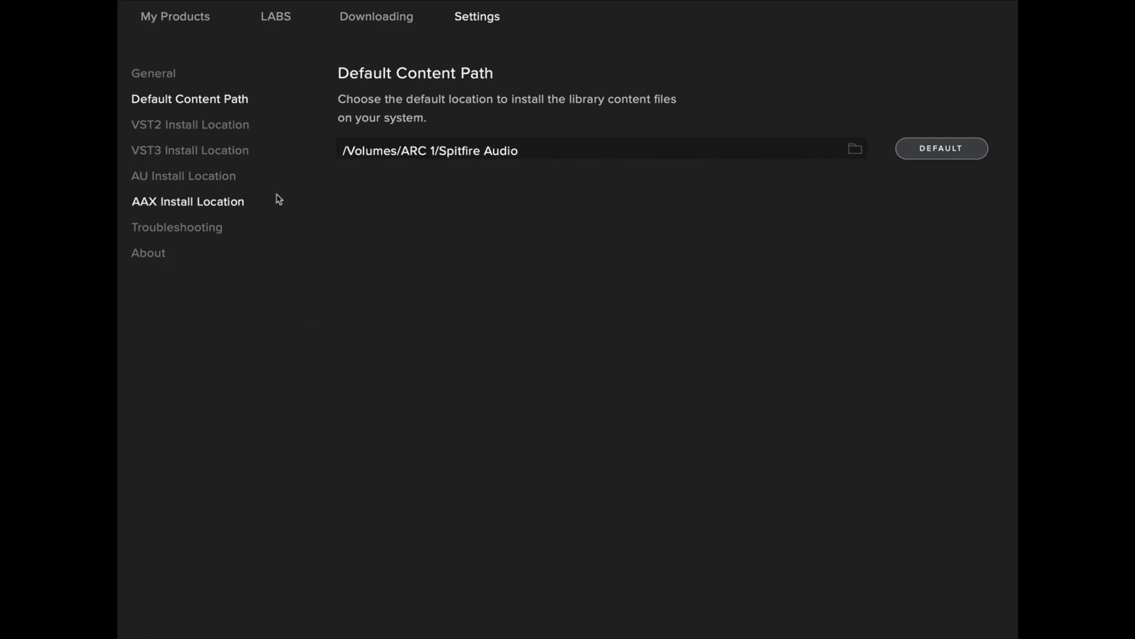
click(189, 124)
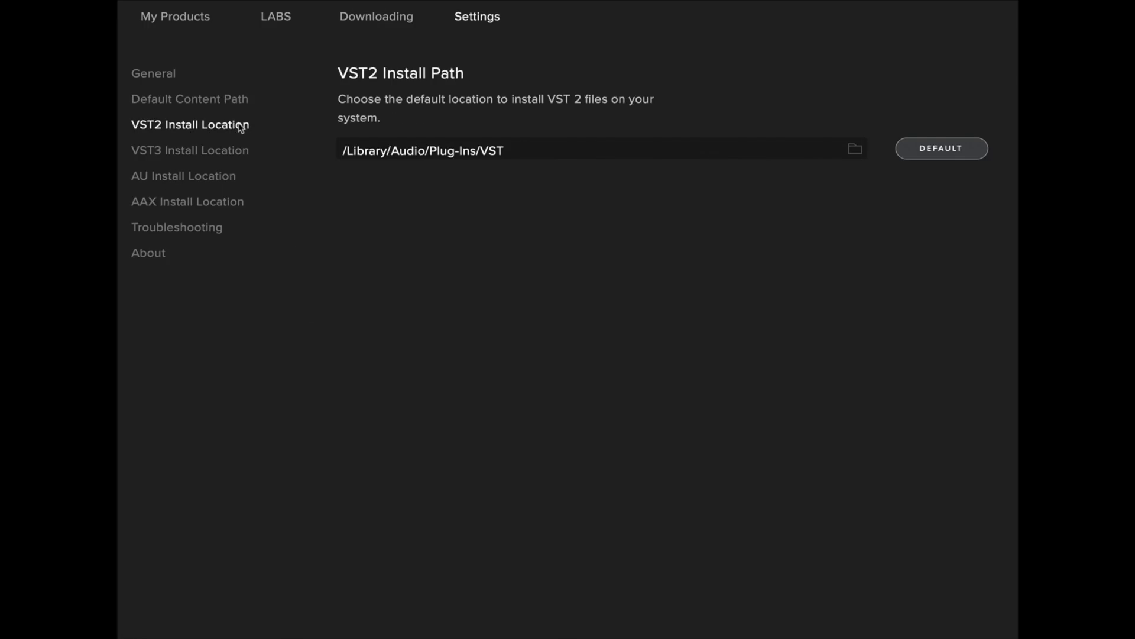
mouse_move(248, 129)
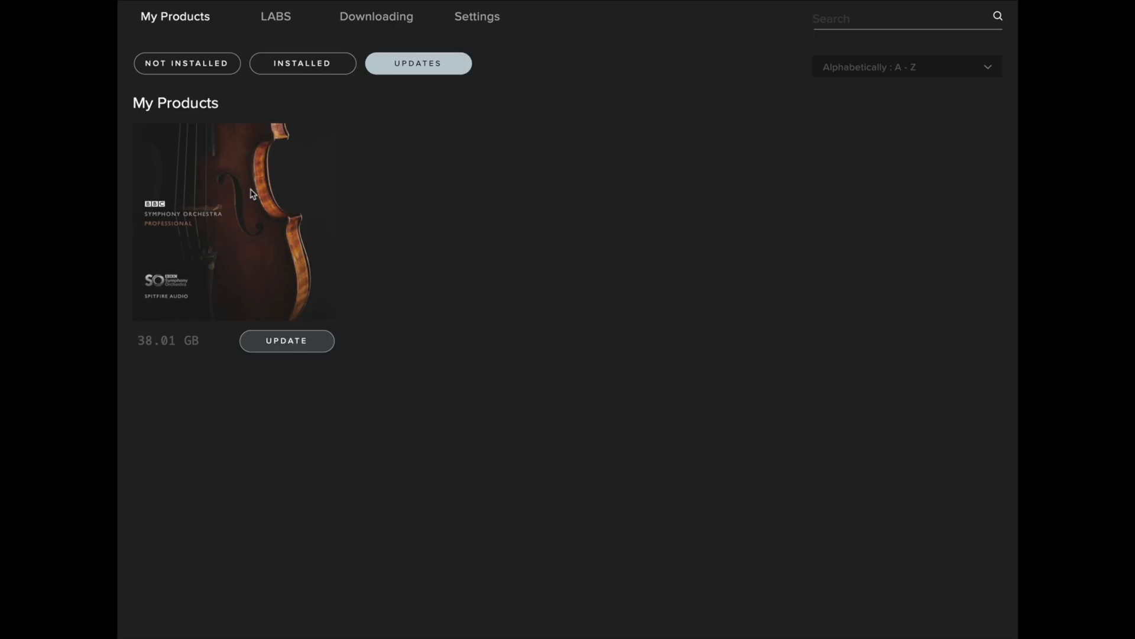
Step: Bring up the BBC Symphony Orchestra Professional component list showing available 1.2.0 versions
click(233, 222)
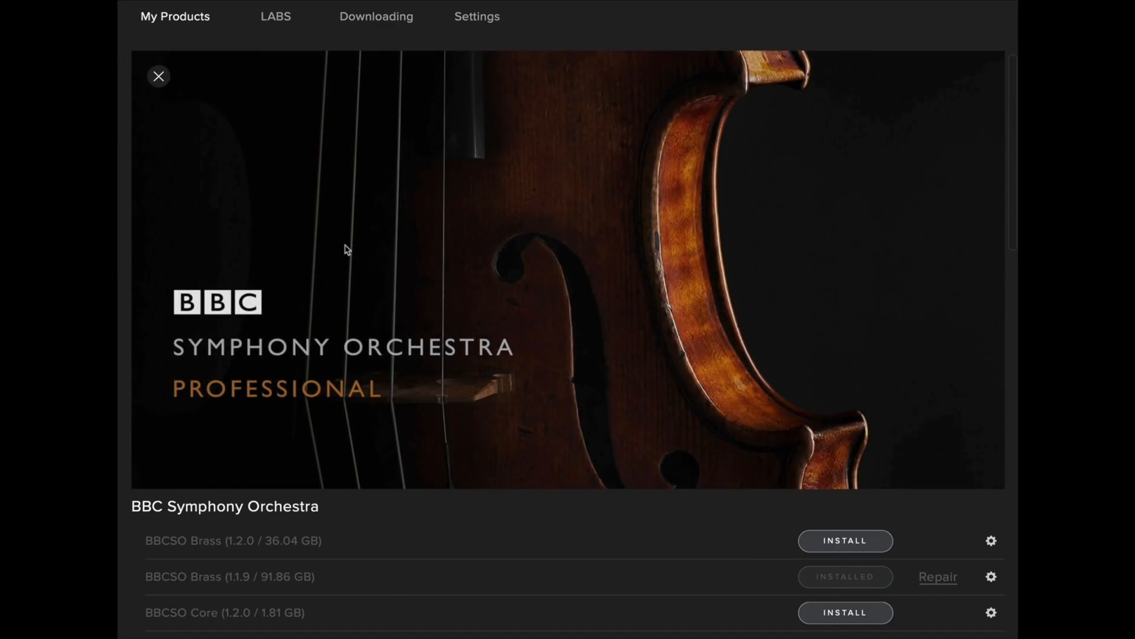
scroll(down, 3)
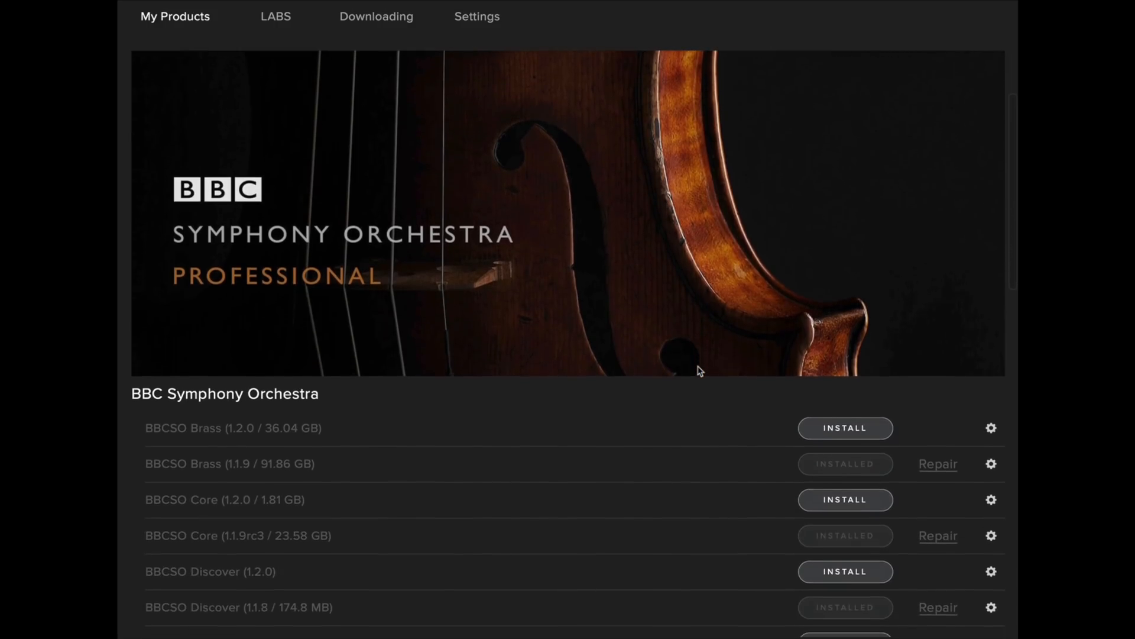
scroll(down, 3)
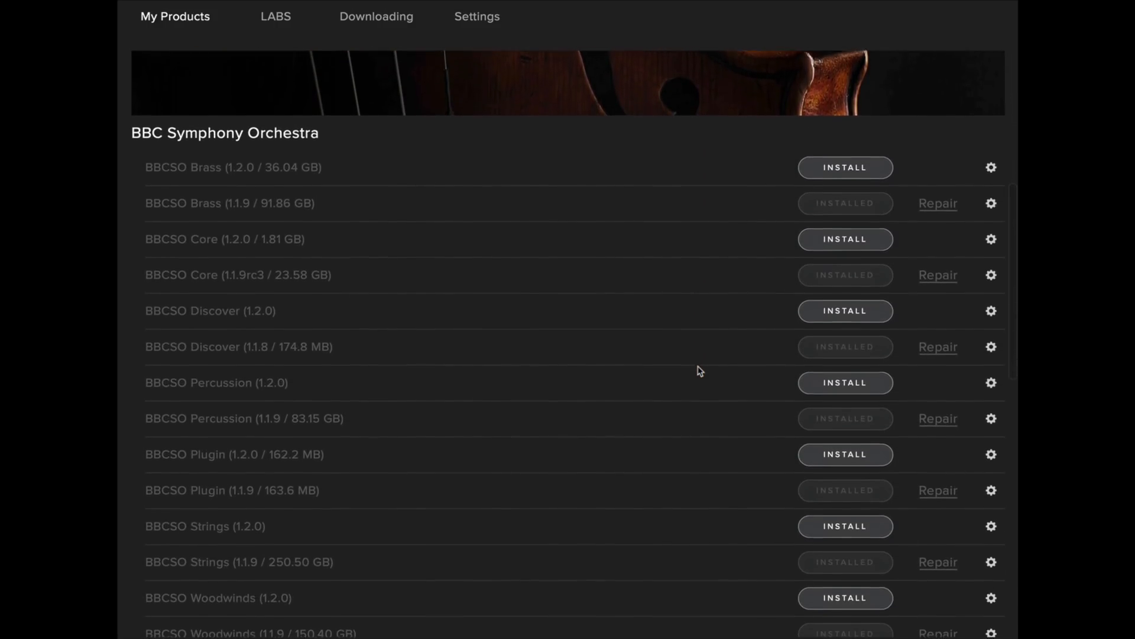
scroll(down, 3)
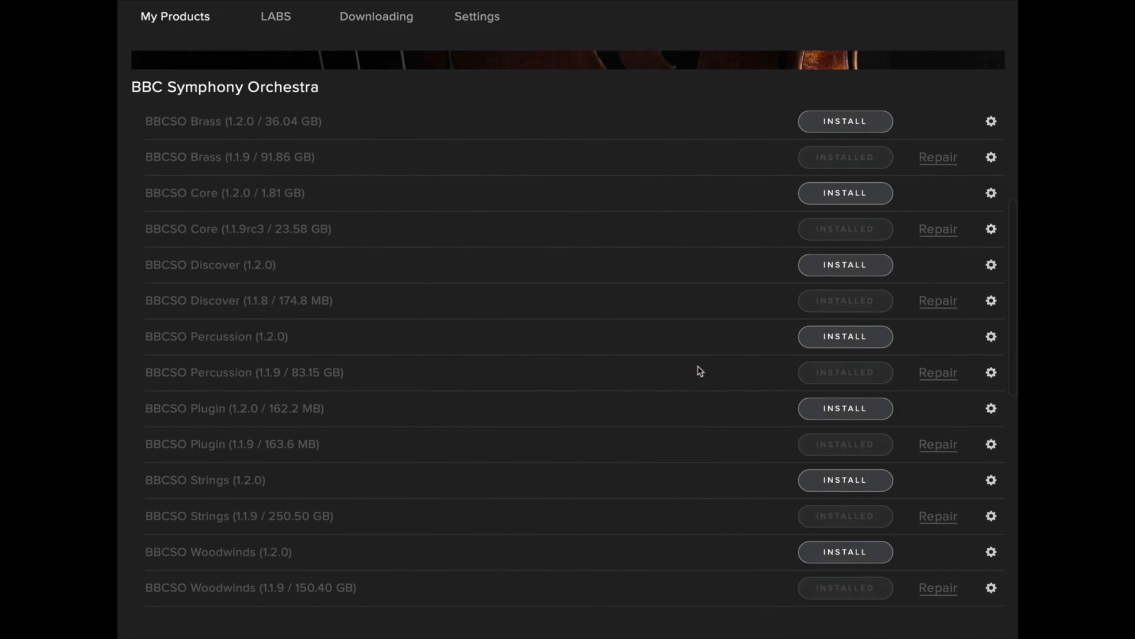
mouse_move(741, 210)
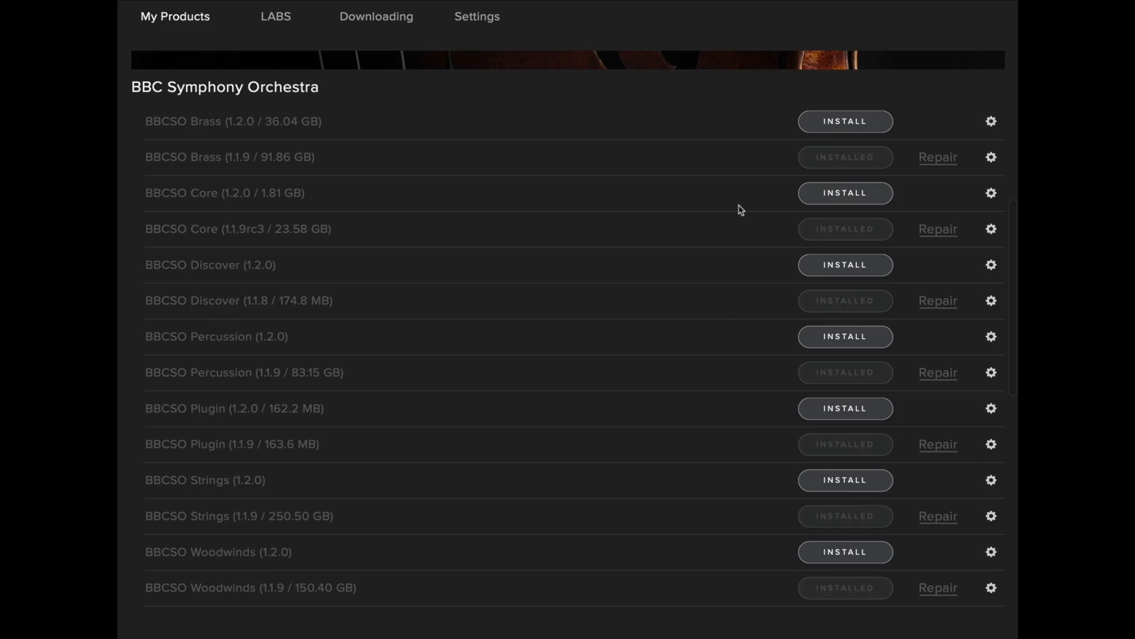
Step: Start the BBCSO Brass 1.2.0 download into the Spitfire Audio folder and return to My Products
click(844, 121)
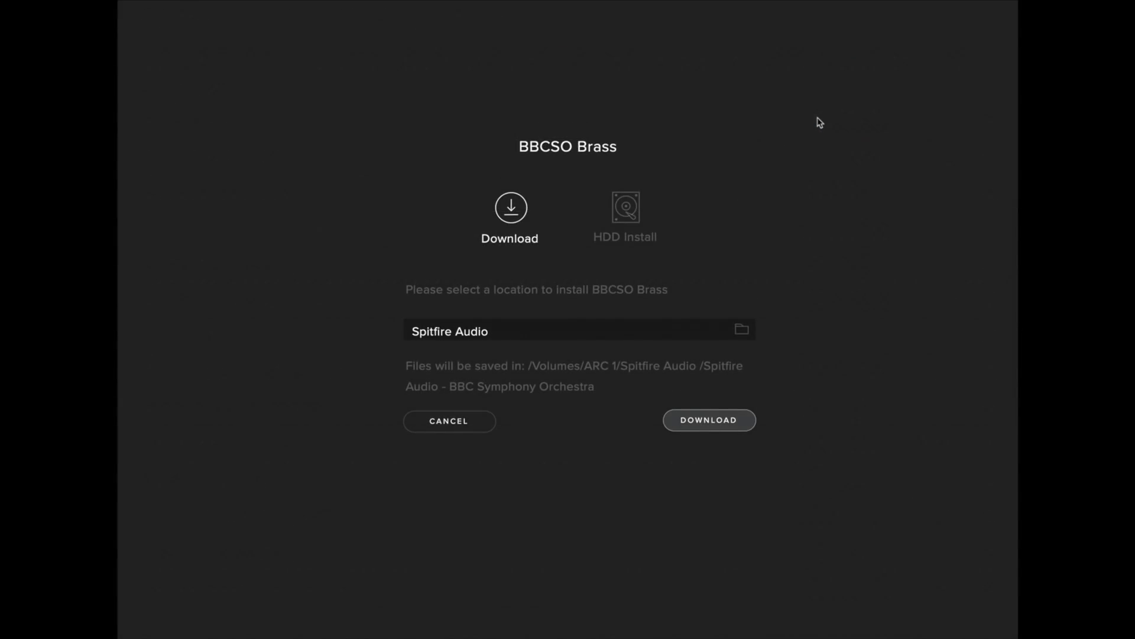
click(709, 420)
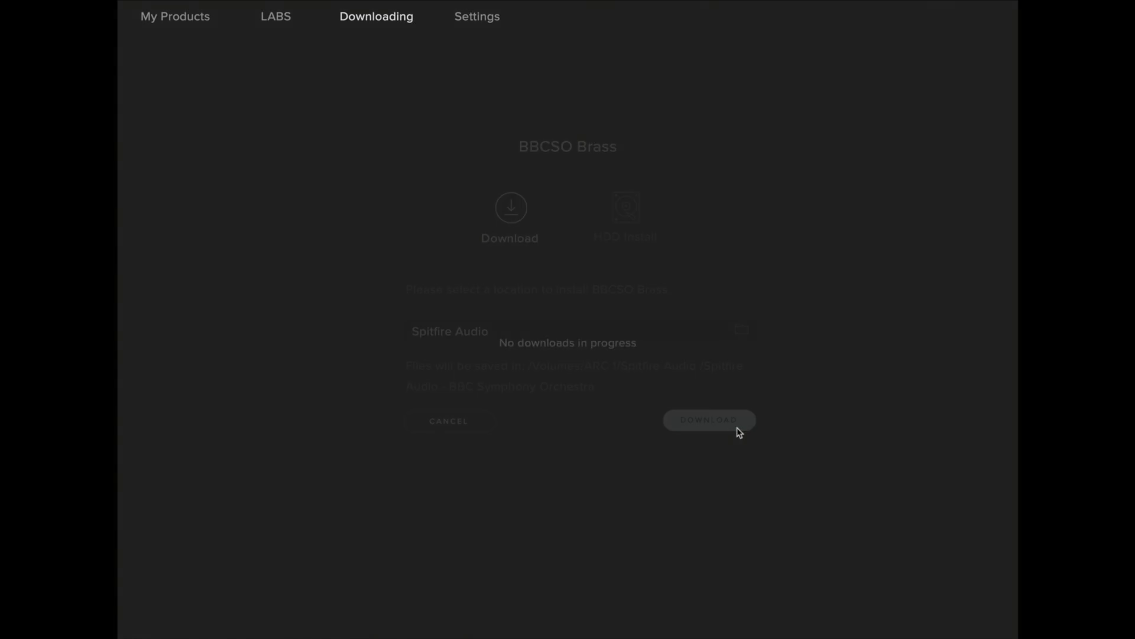
click(709, 421)
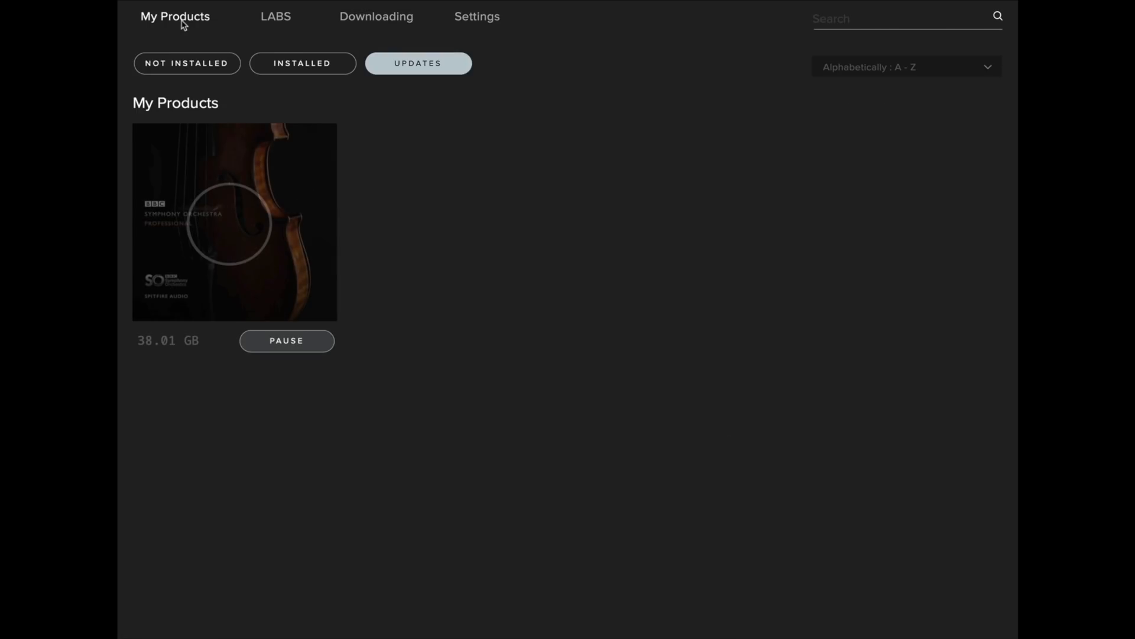
Step: Start the BBCSO Core 1.2.0 download from the library page
click(234, 221)
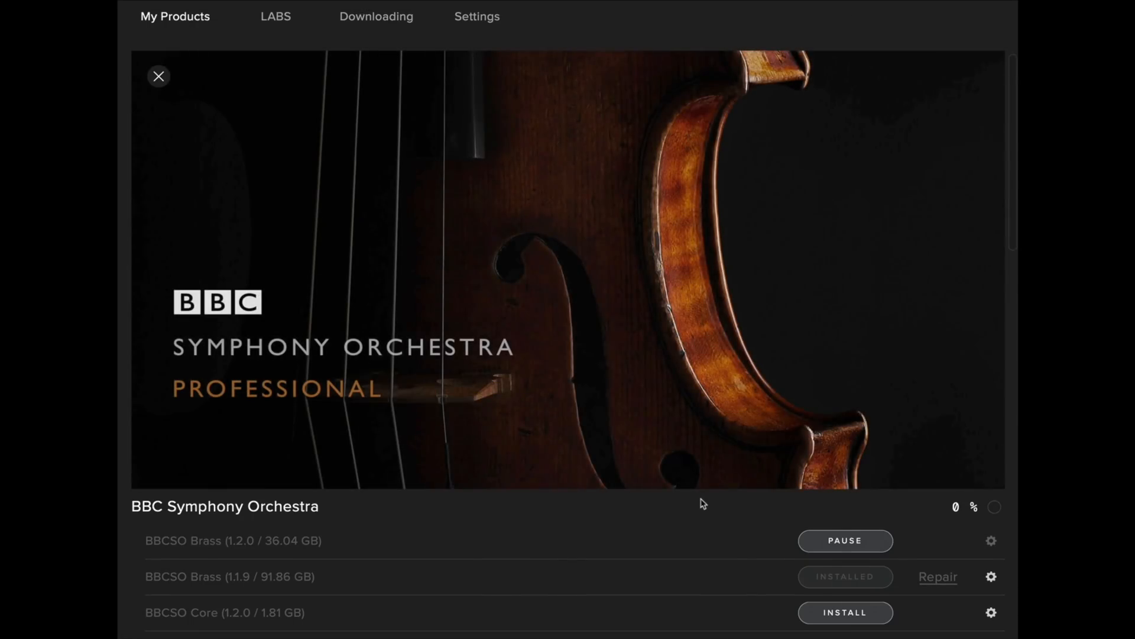
click(845, 612)
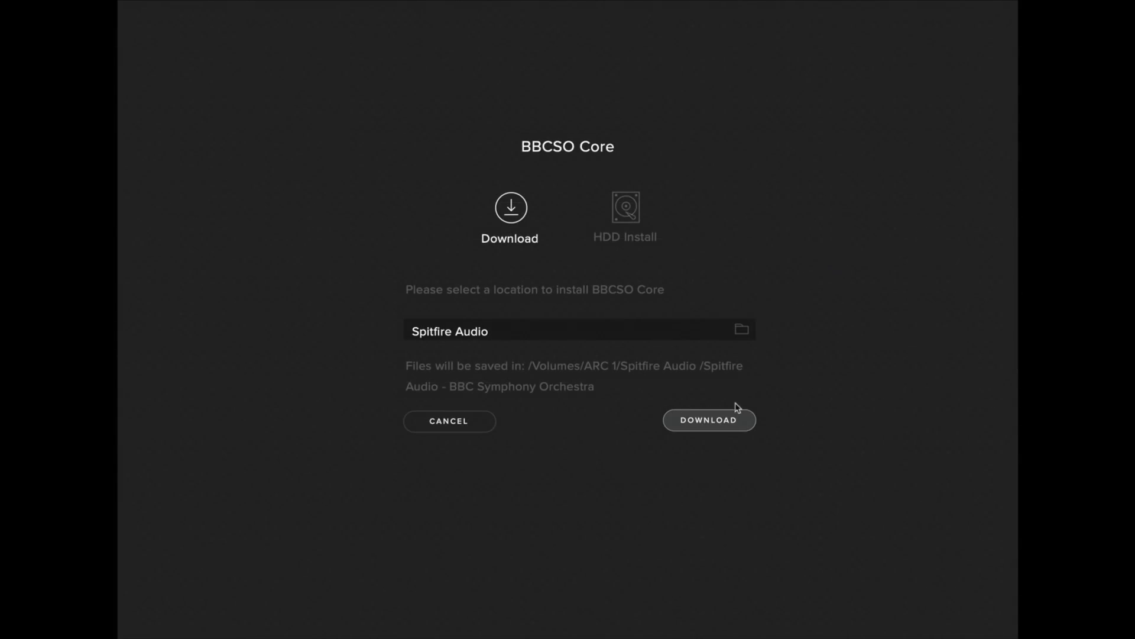
click(709, 419)
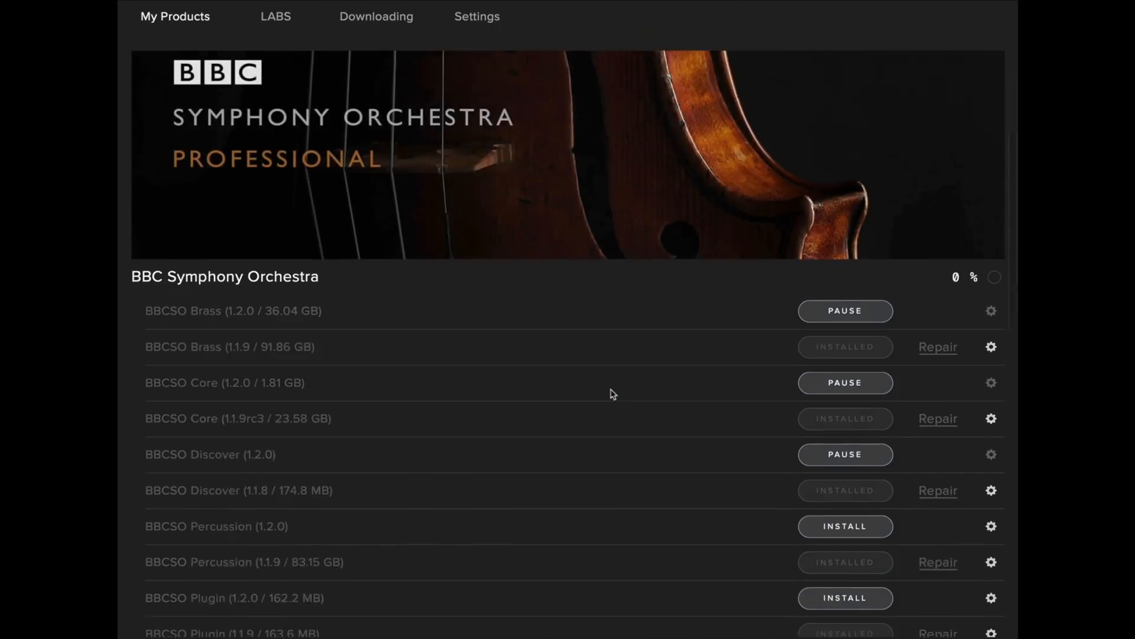
Step: Check the Downloading tab and queue the remaining 1.2.0 components
click(376, 16)
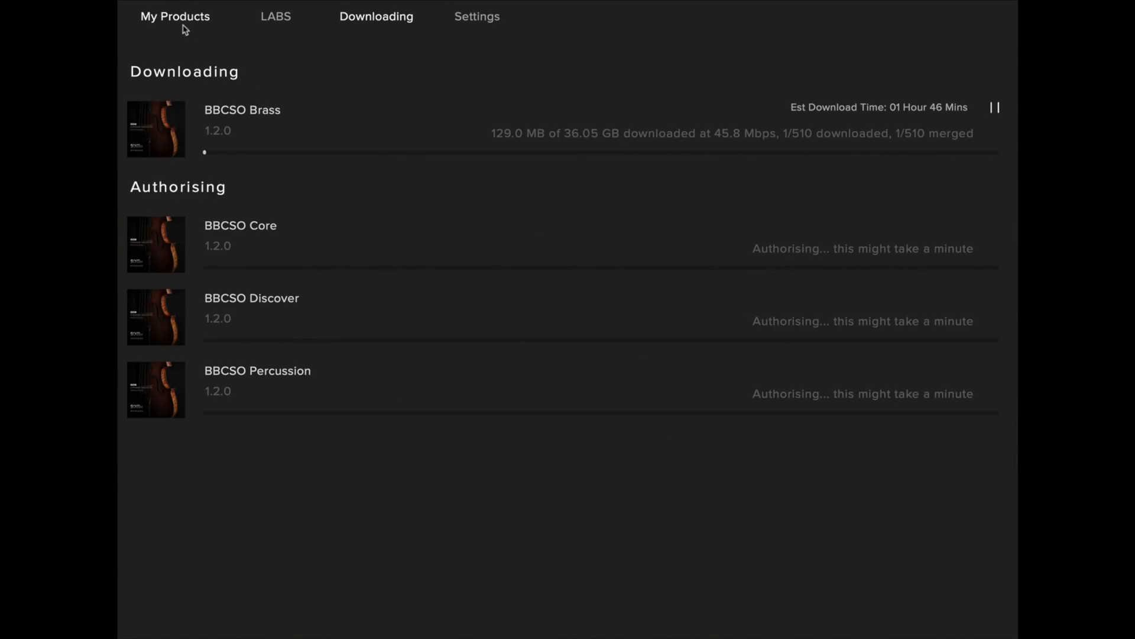
click(175, 15)
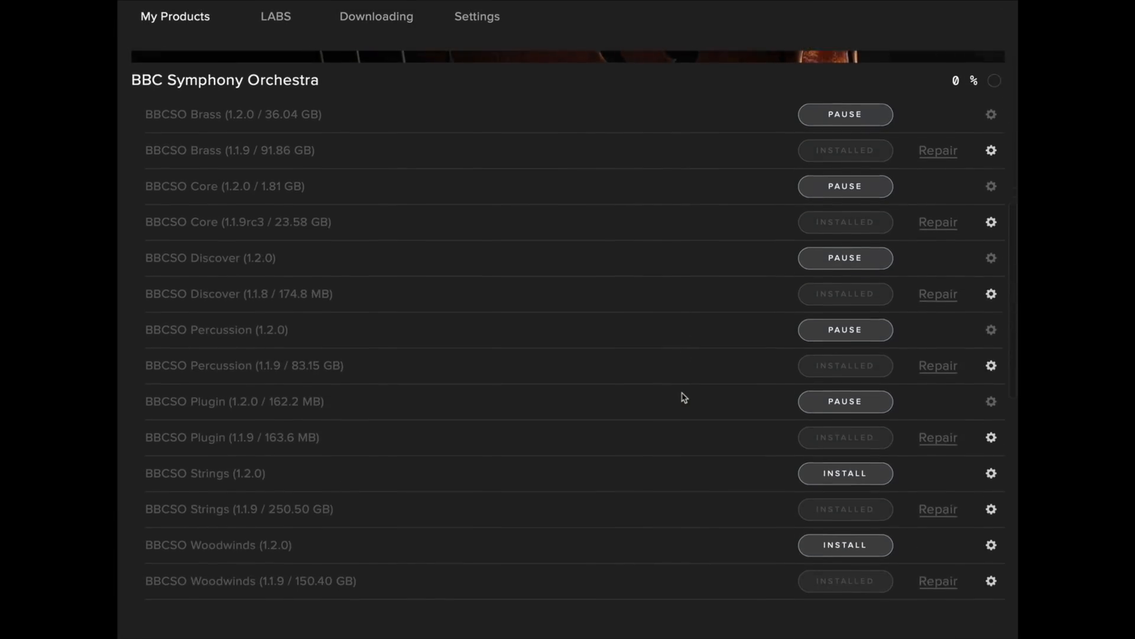
click(377, 15)
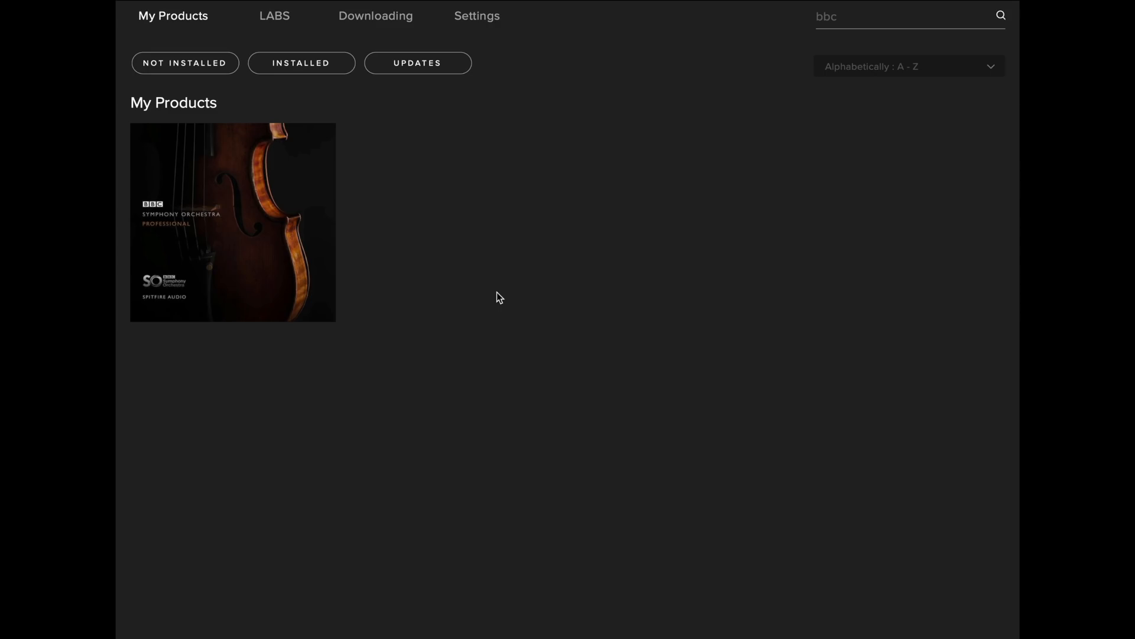
Step: Show the BBCSO component list with all seven components at 1.2.0 installed
click(232, 222)
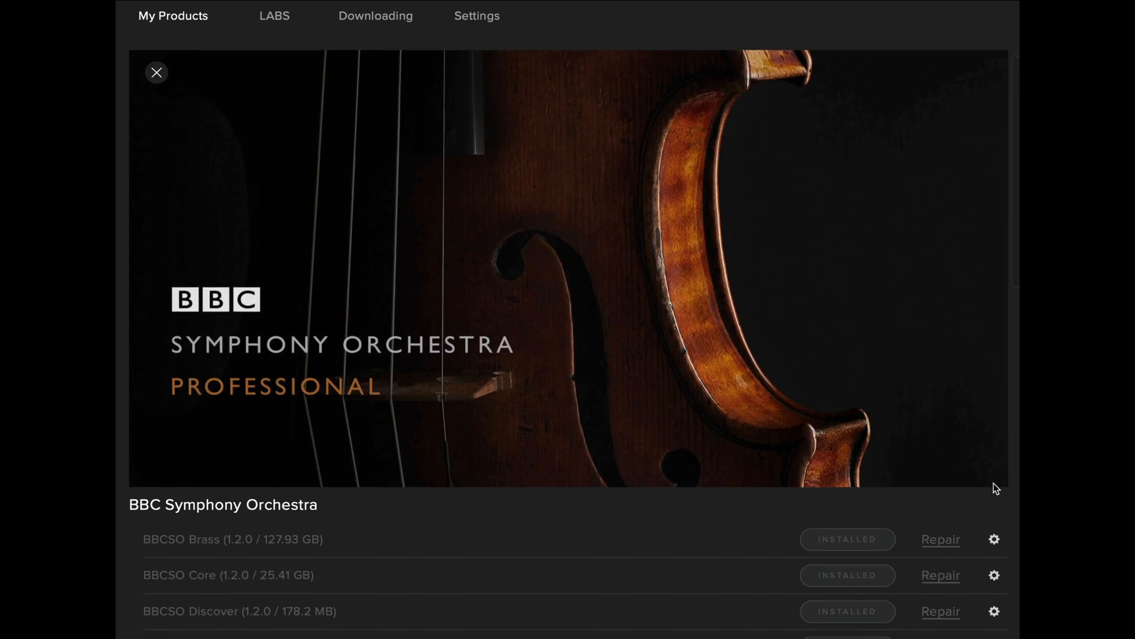
scroll(down, 3)
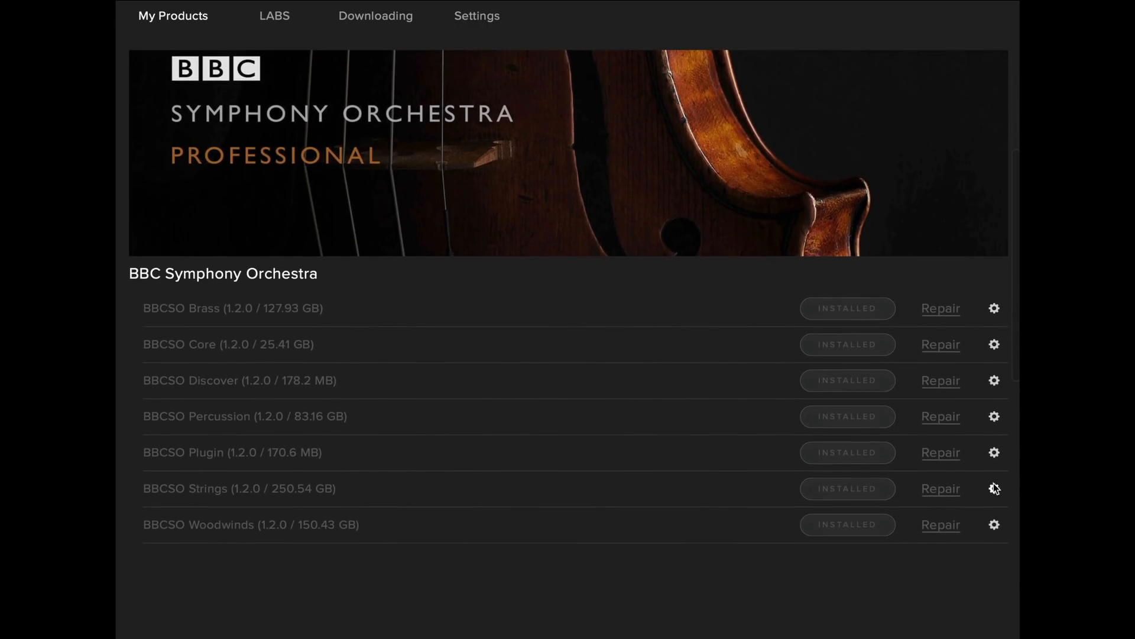
mouse_move(994, 417)
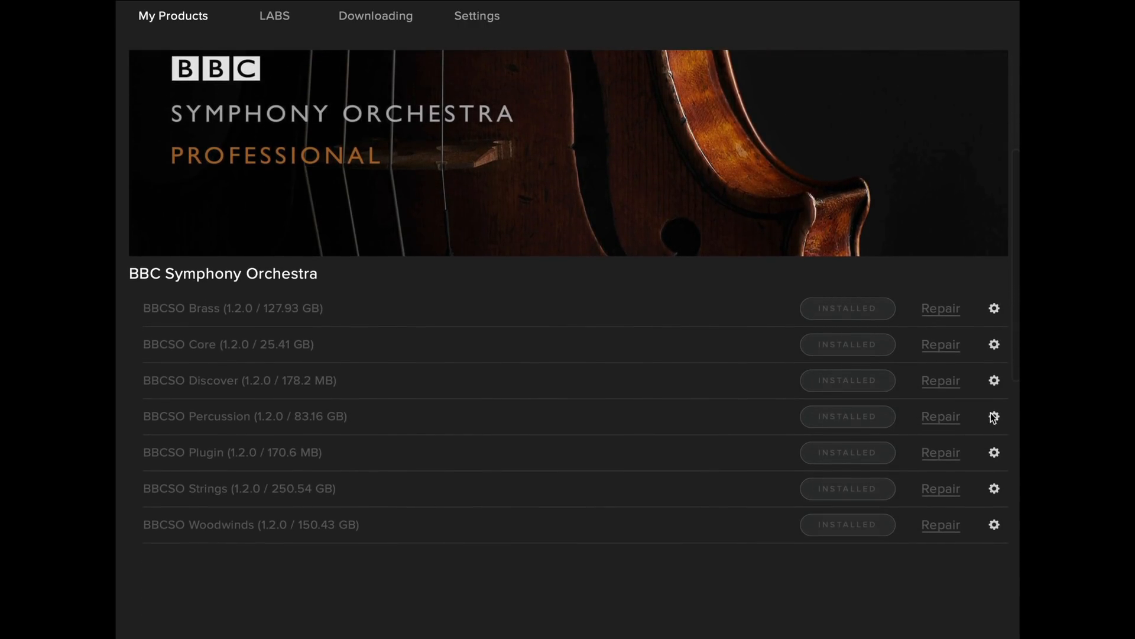
Step: Reset the latest update of BBCSO Brass via its gear menu
click(993, 308)
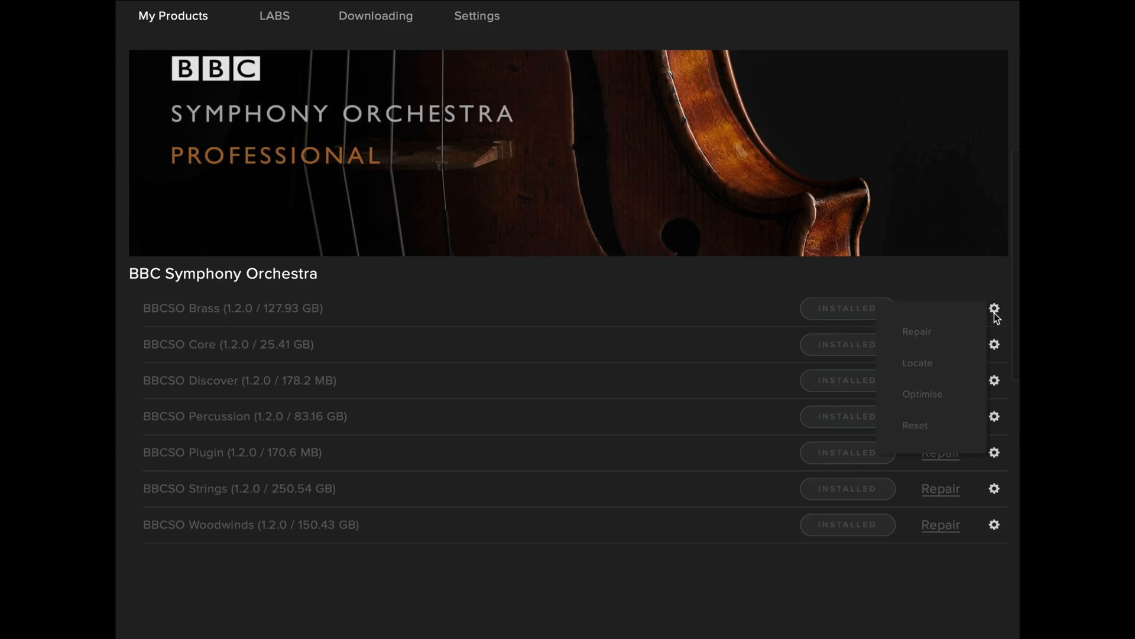
mouse_move(915, 425)
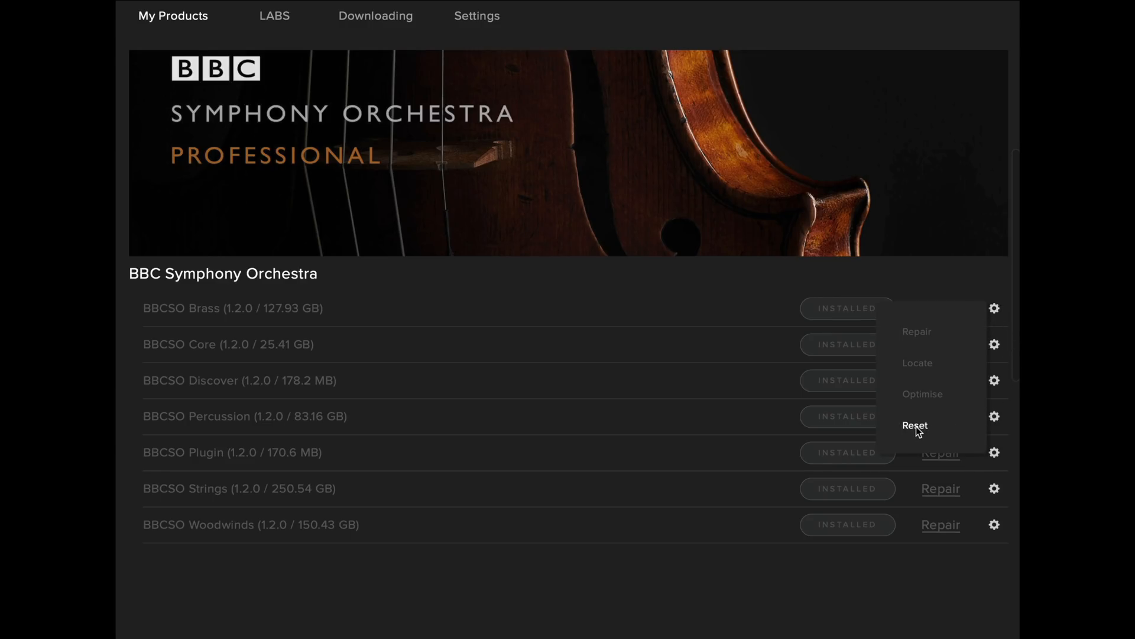
click(914, 425)
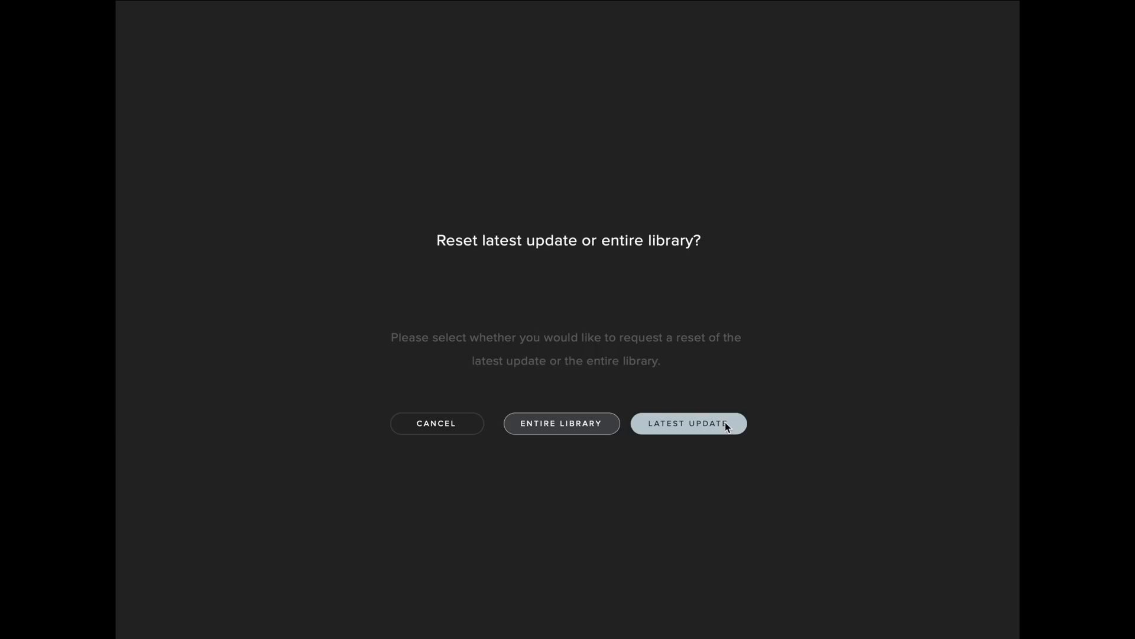
click(687, 423)
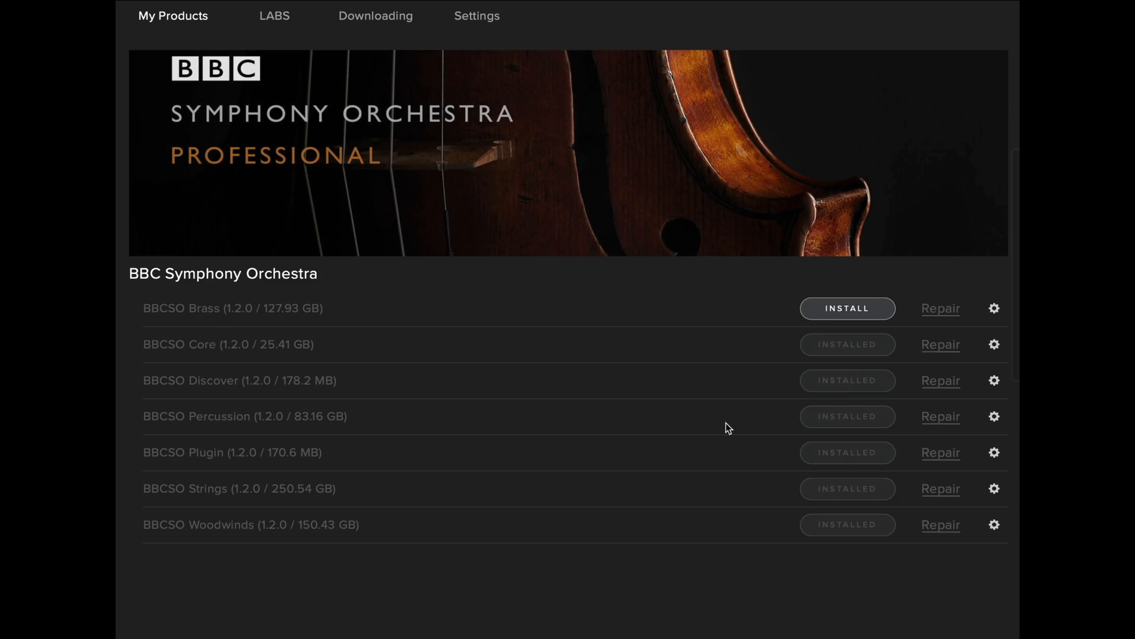
Step: Reset the latest update of BBCSO Core and the Plugin component the same way
click(993, 344)
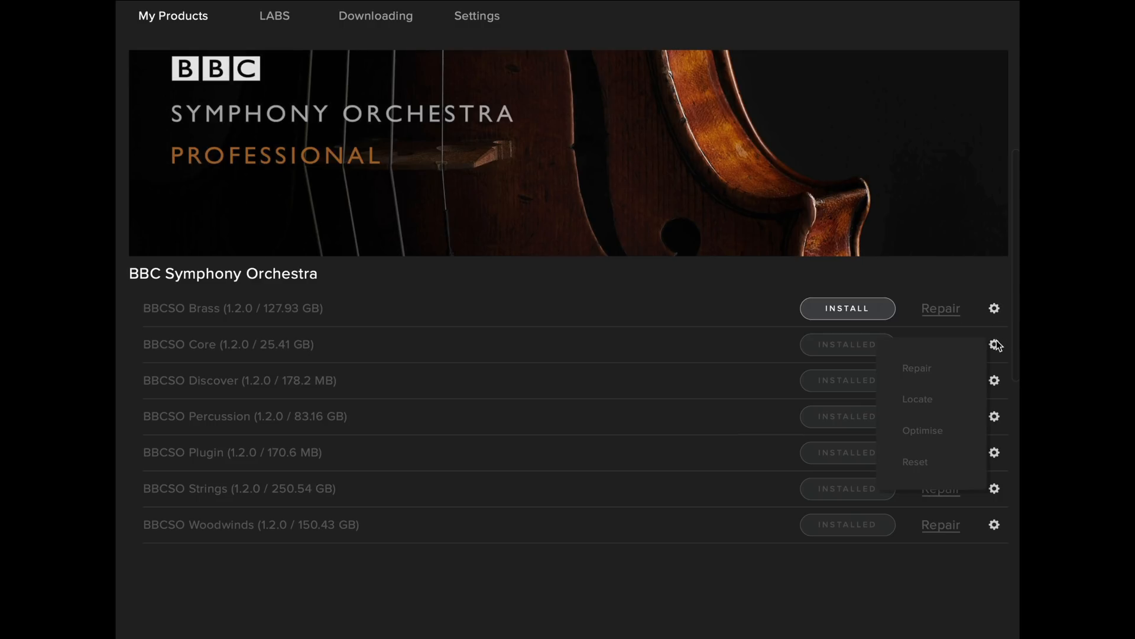
click(915, 461)
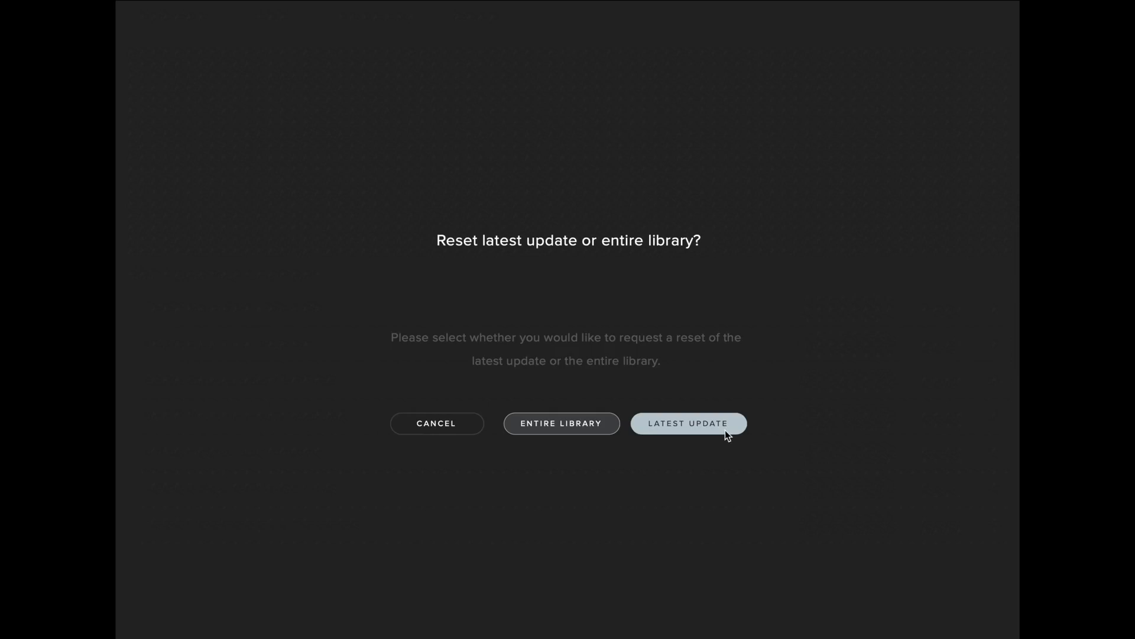
click(688, 423)
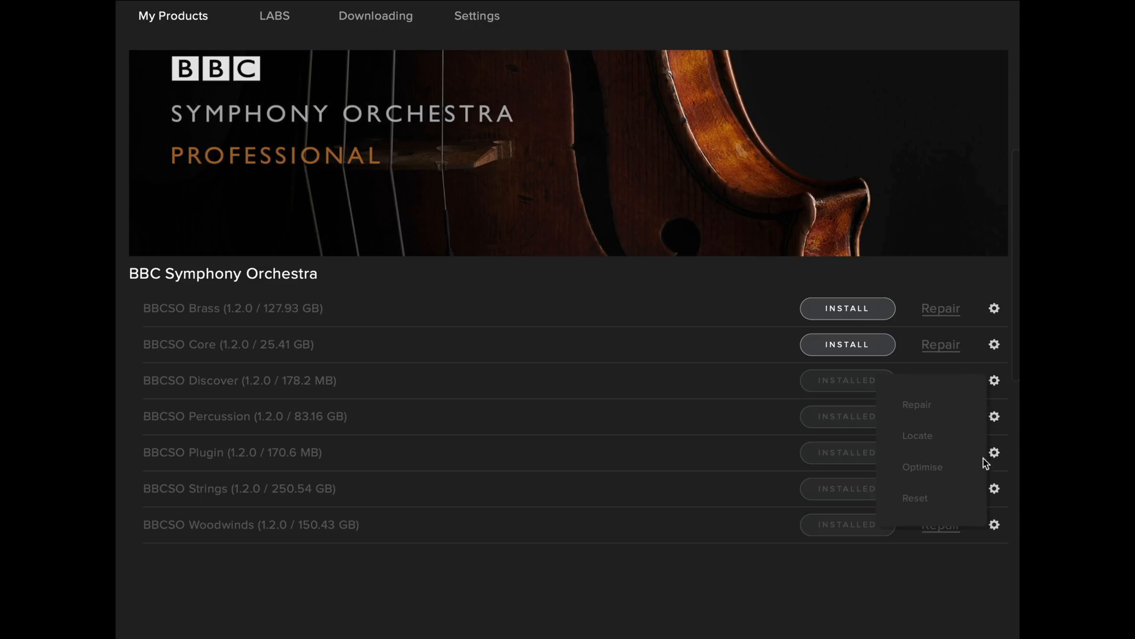
click(914, 498)
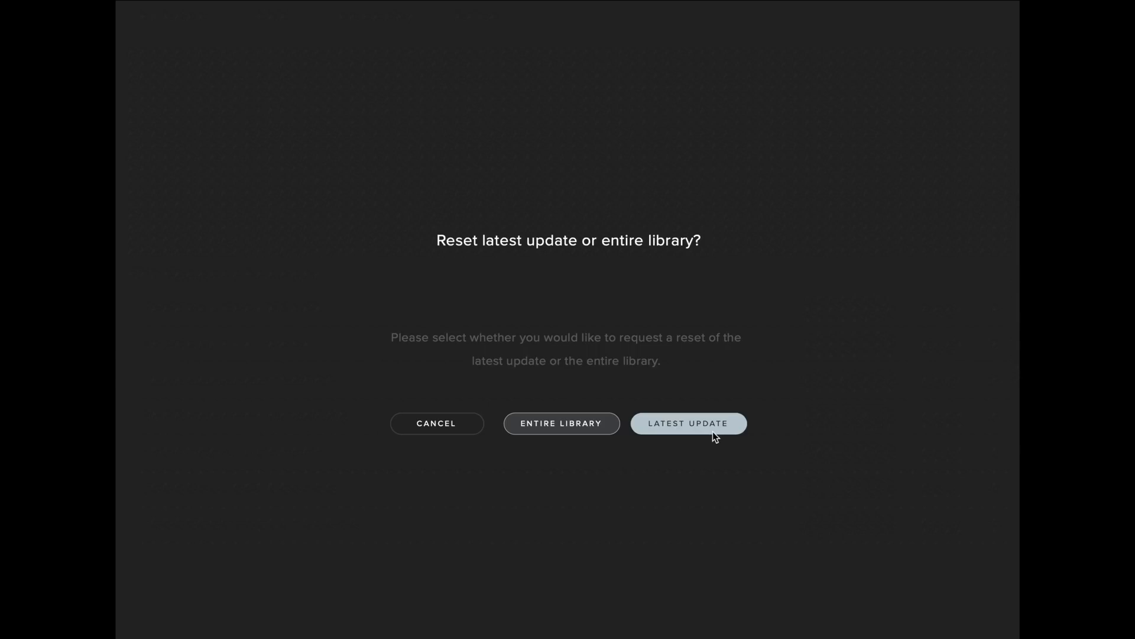
mouse_move(723, 438)
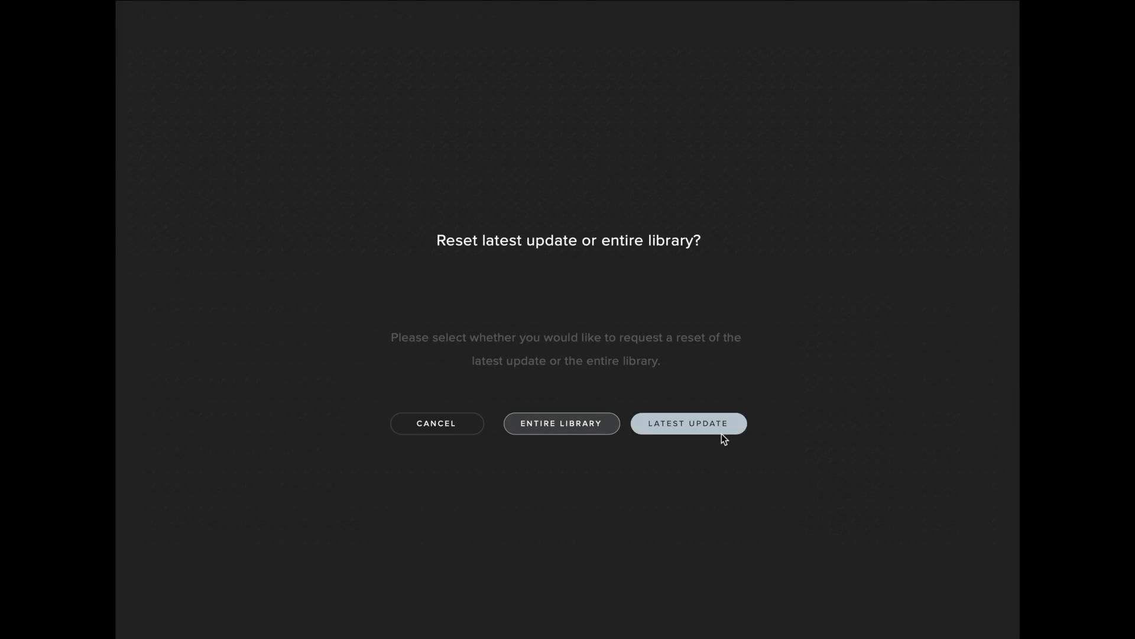
mouse_move(700, 436)
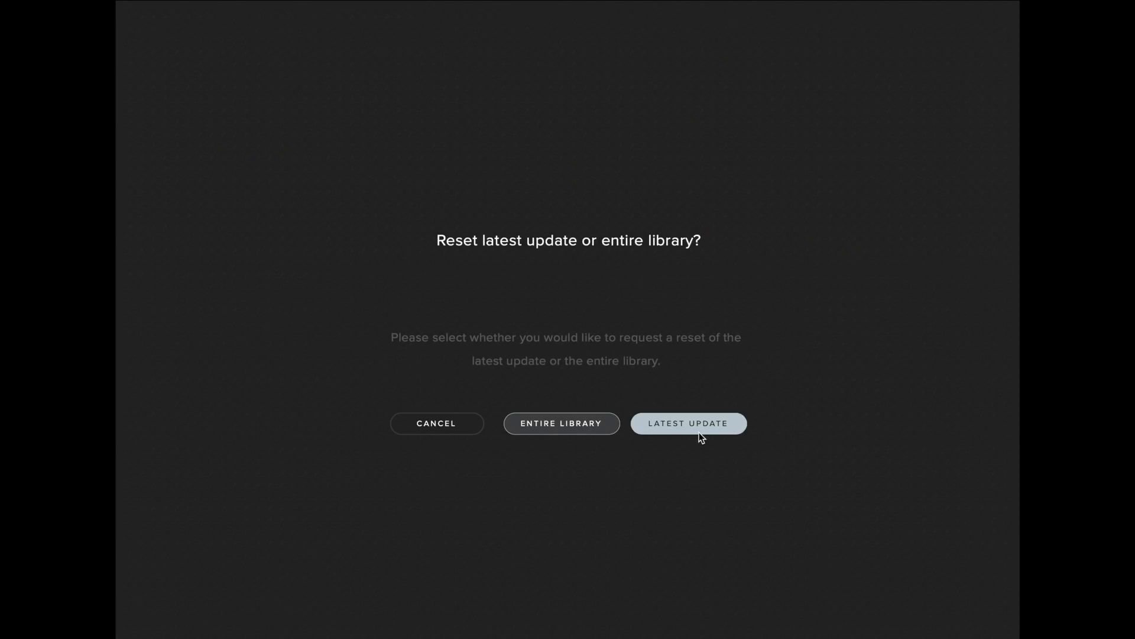
click(687, 423)
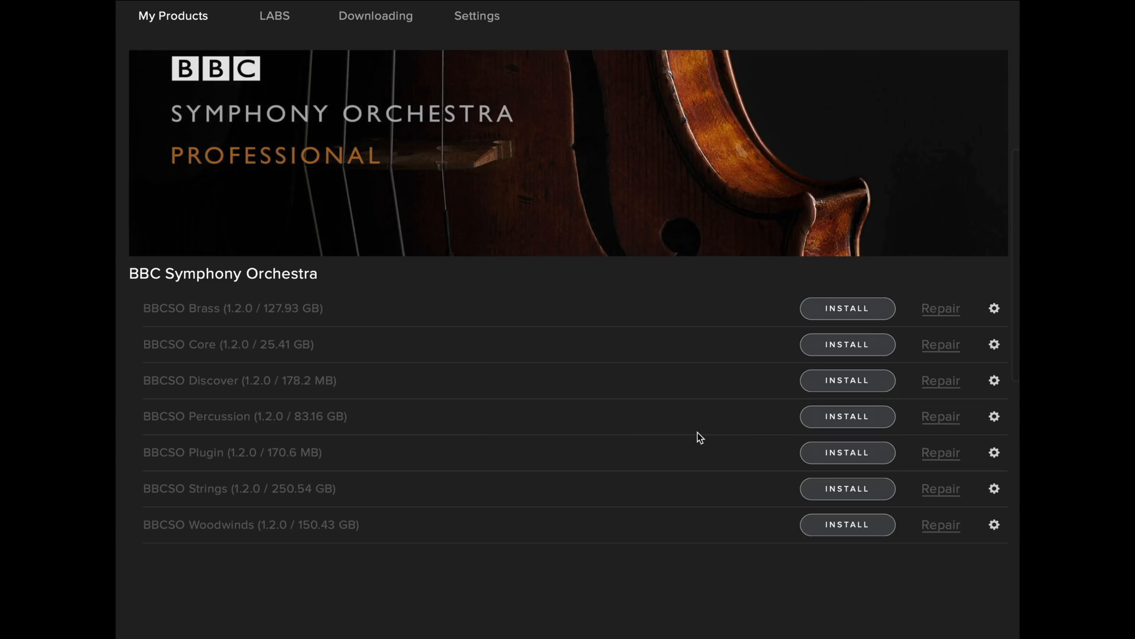
mouse_move(847, 307)
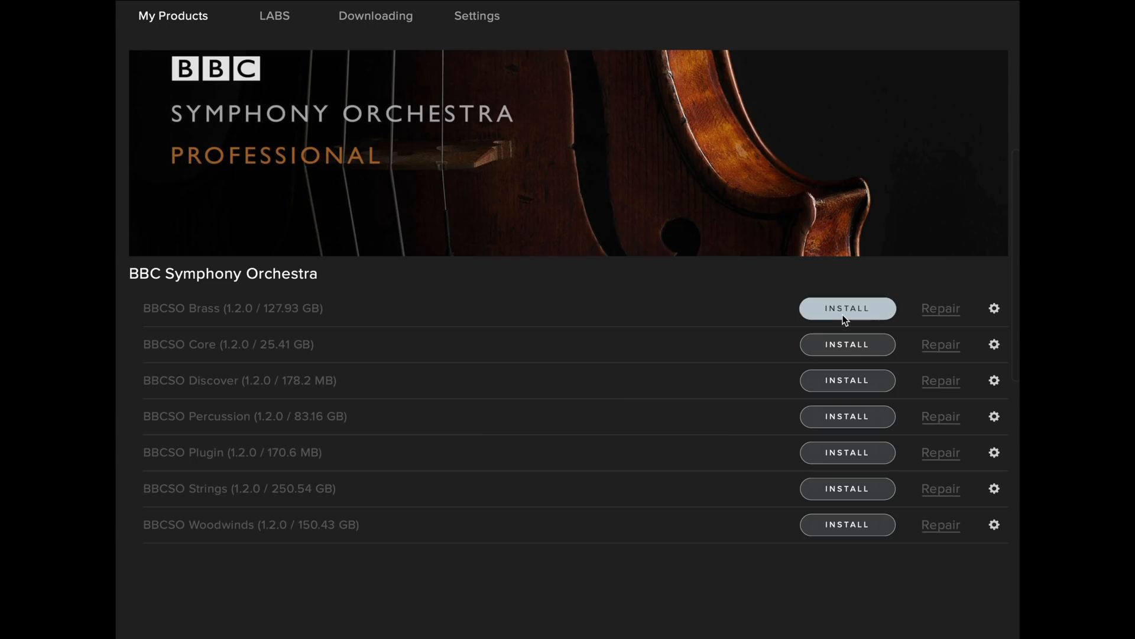
Step: Bring up the BBCSO Brass install dialog targeting the Spitfire Audio folder on ARC 1
click(847, 307)
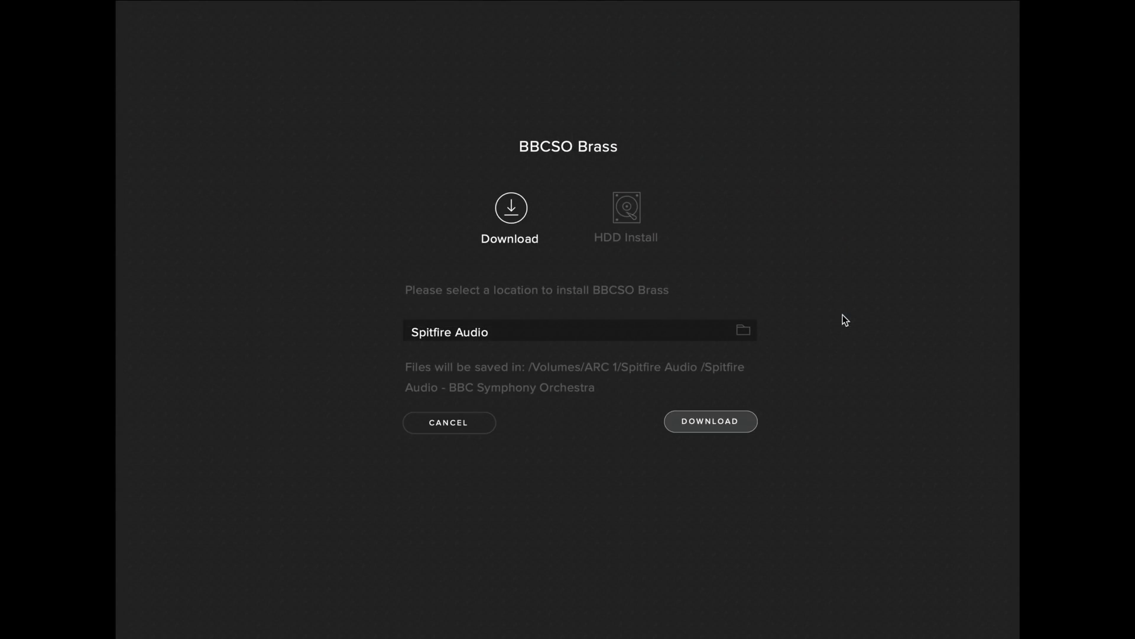
mouse_move(819, 333)
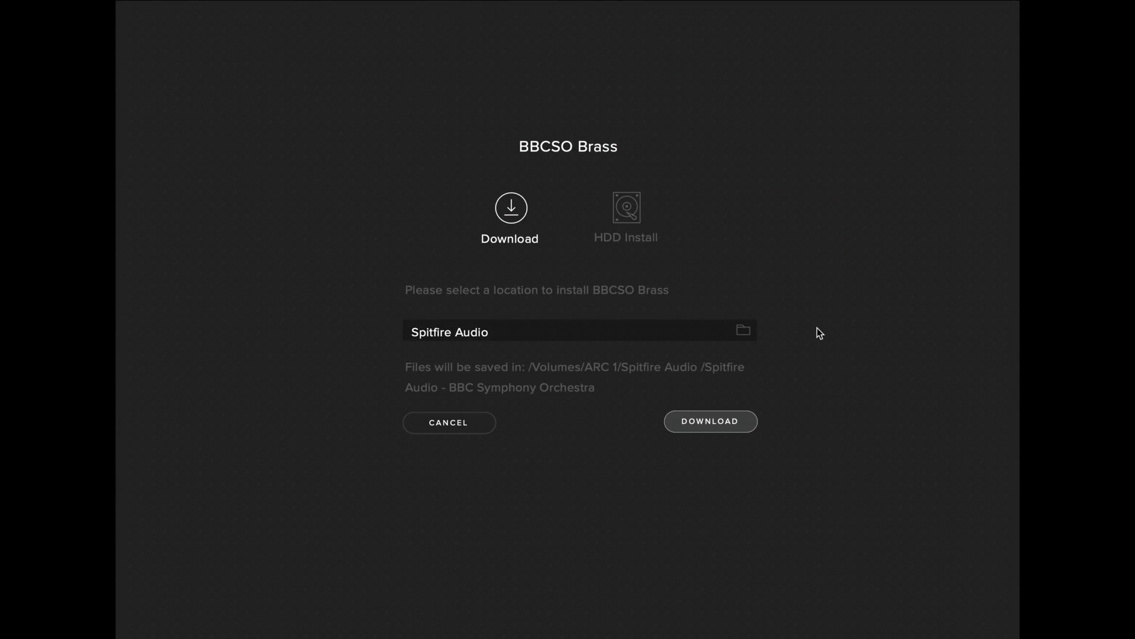
mouse_move(742, 334)
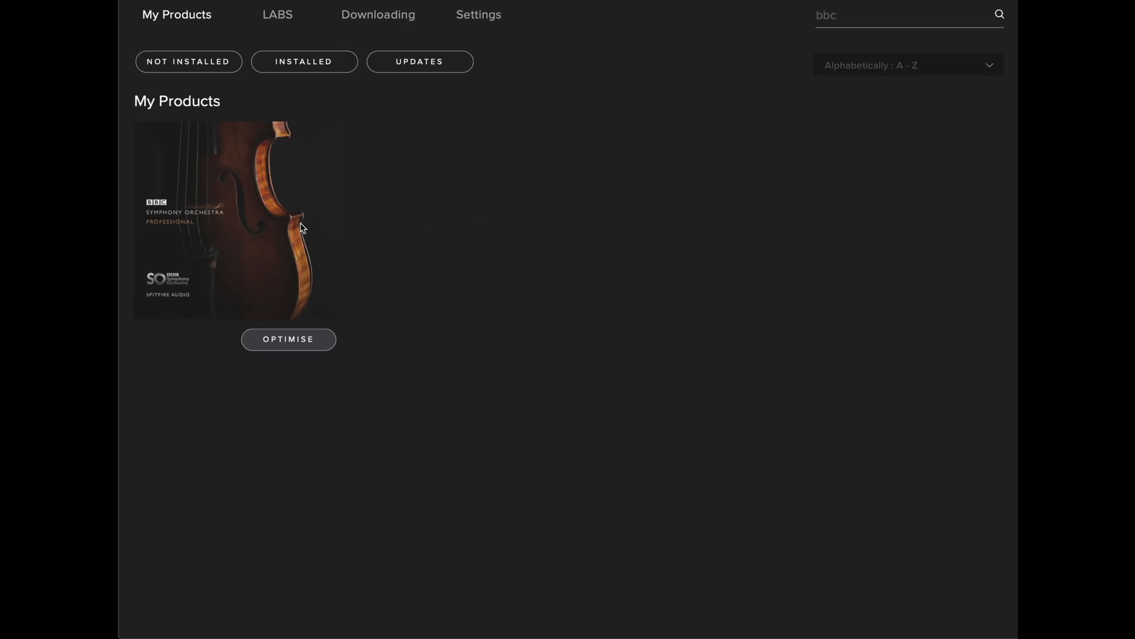
Step: Show the BBCSO Plugin's maintenance options on the fully installed 1.2.0 library page
click(234, 220)
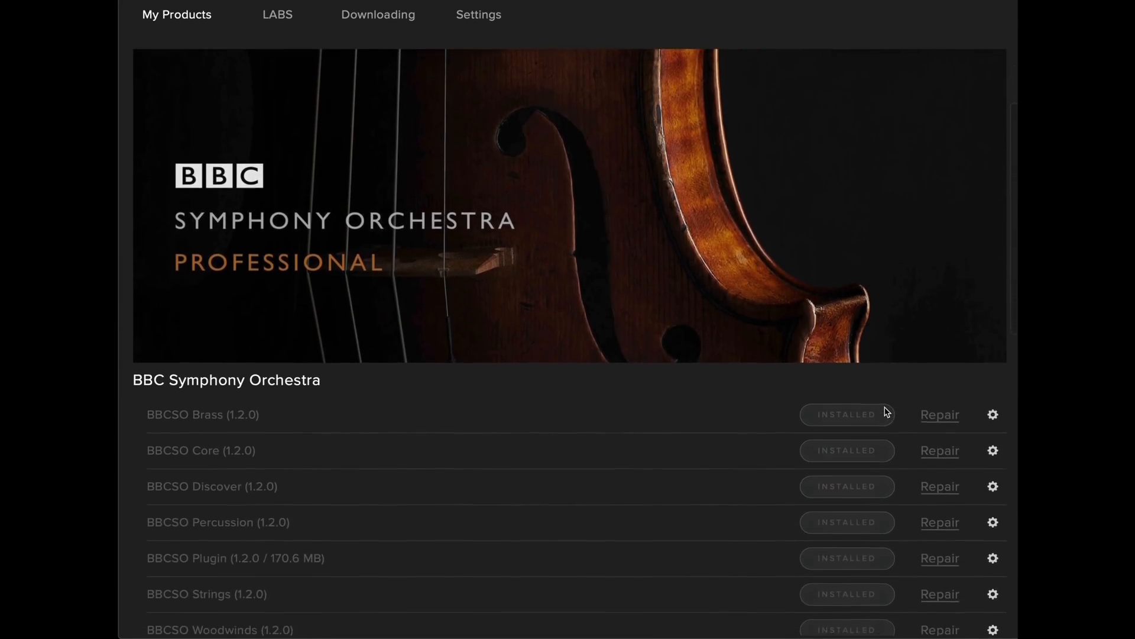
scroll(down, 3)
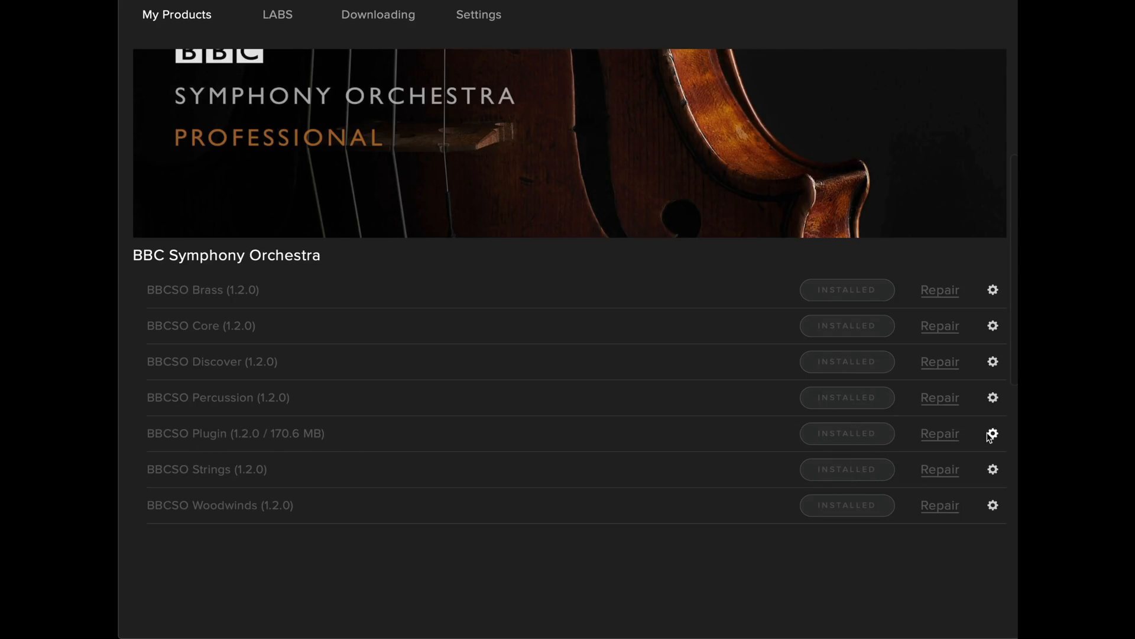
click(992, 433)
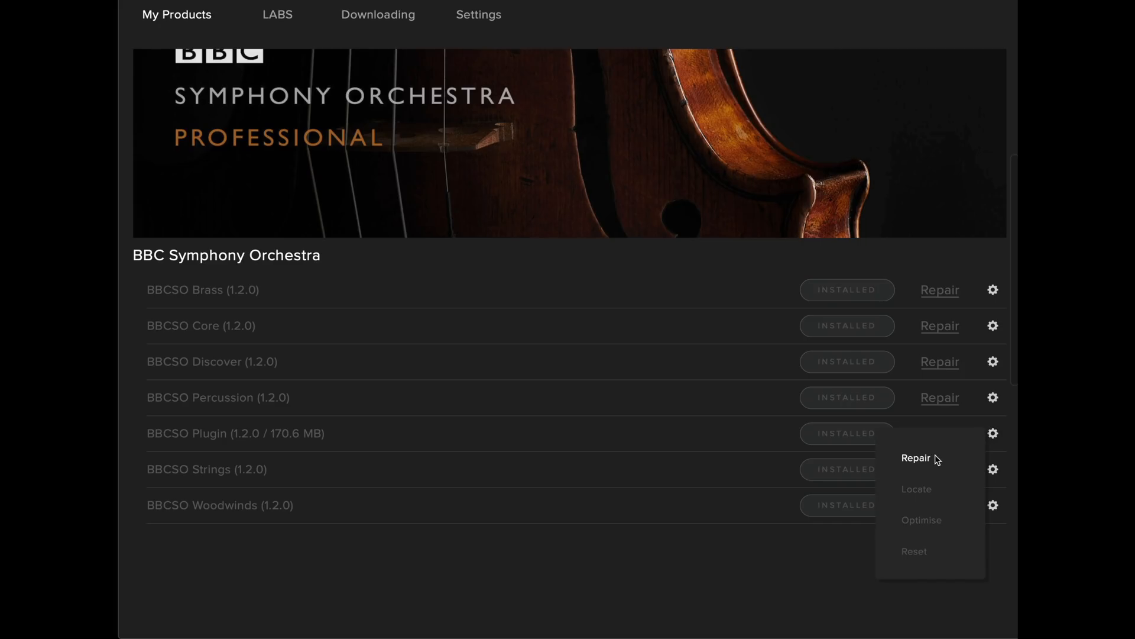
Step: Start repairing the BBCSO Plugin from the BBC Symphony Orchestra folder on ARC 1
click(915, 458)
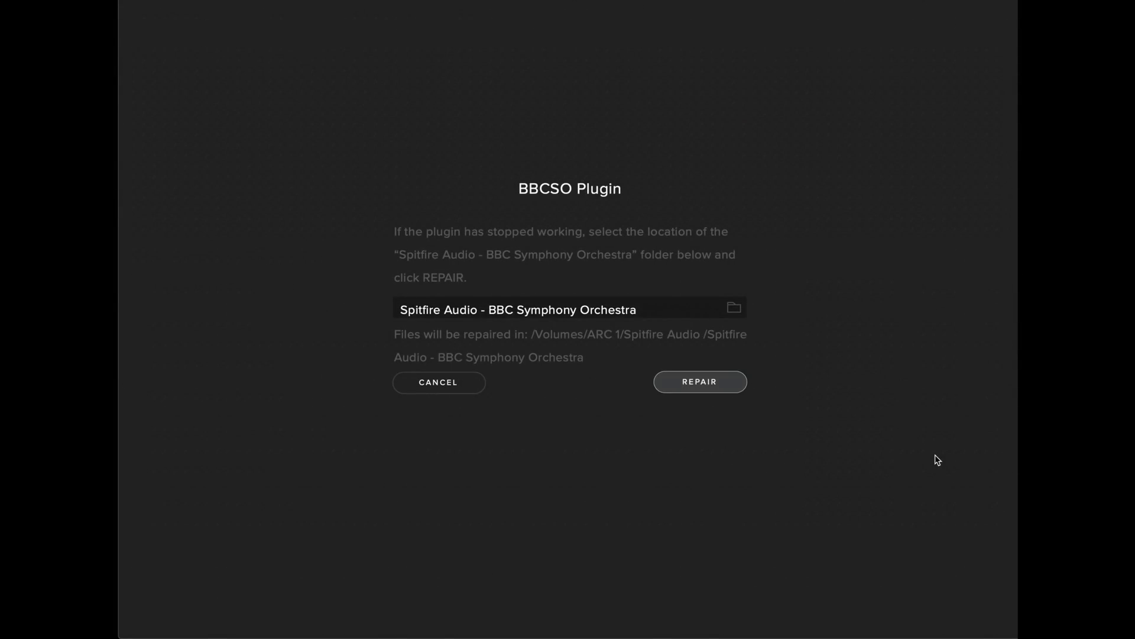
mouse_move(617, 208)
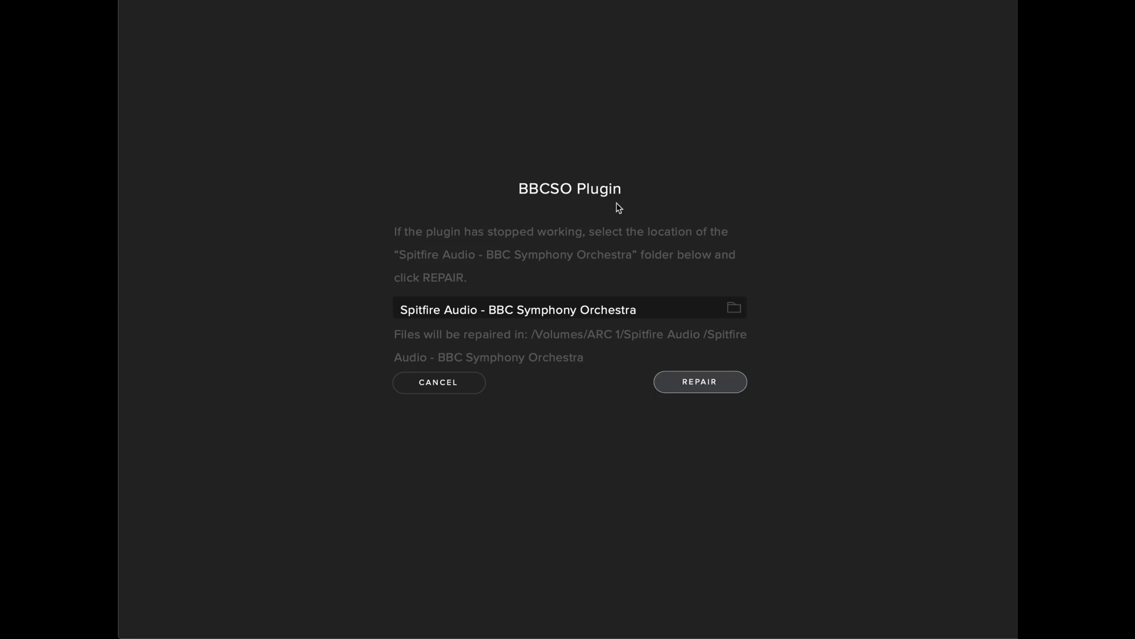
mouse_move(375, 325)
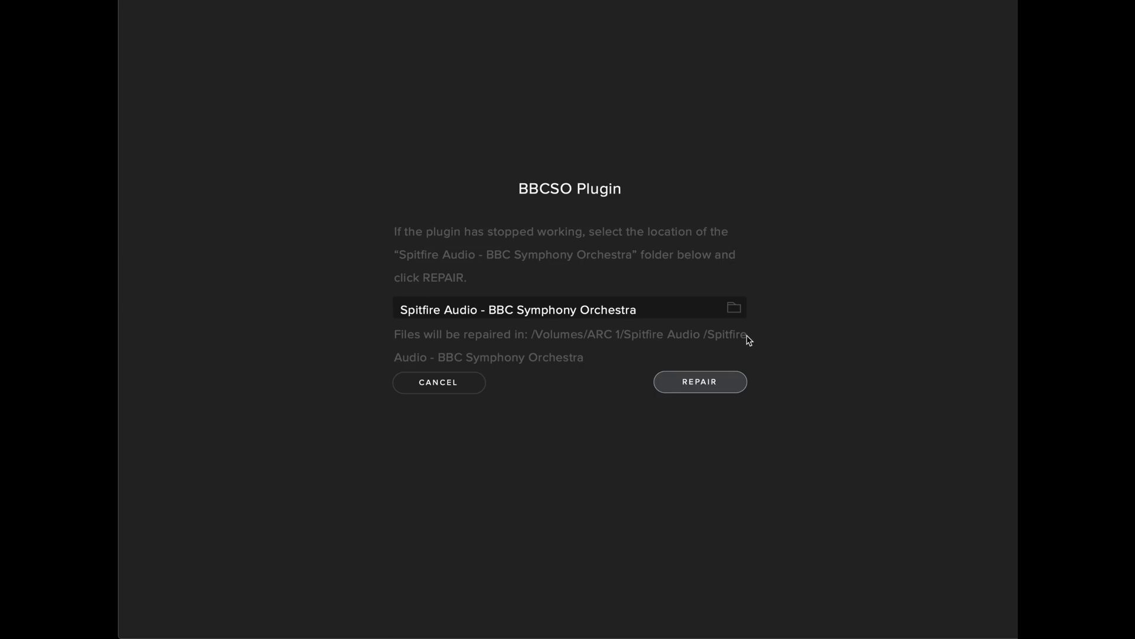
mouse_move(733, 311)
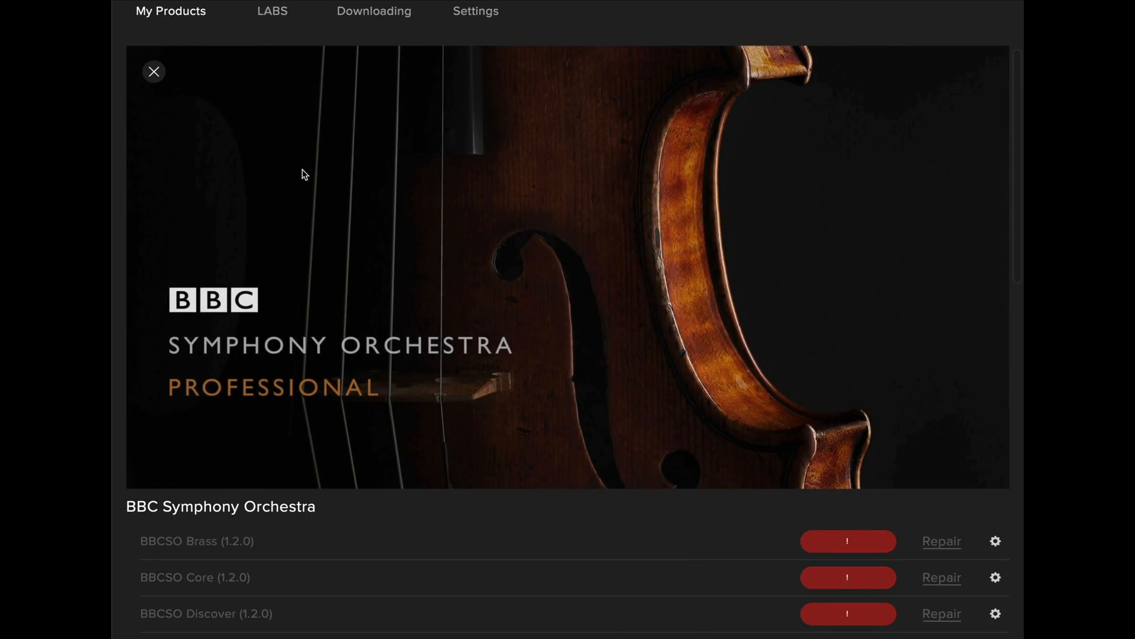
Step: Choose Locate for BBCSO Brass from its gear menu, targeting ARC 1
scroll(down, 3)
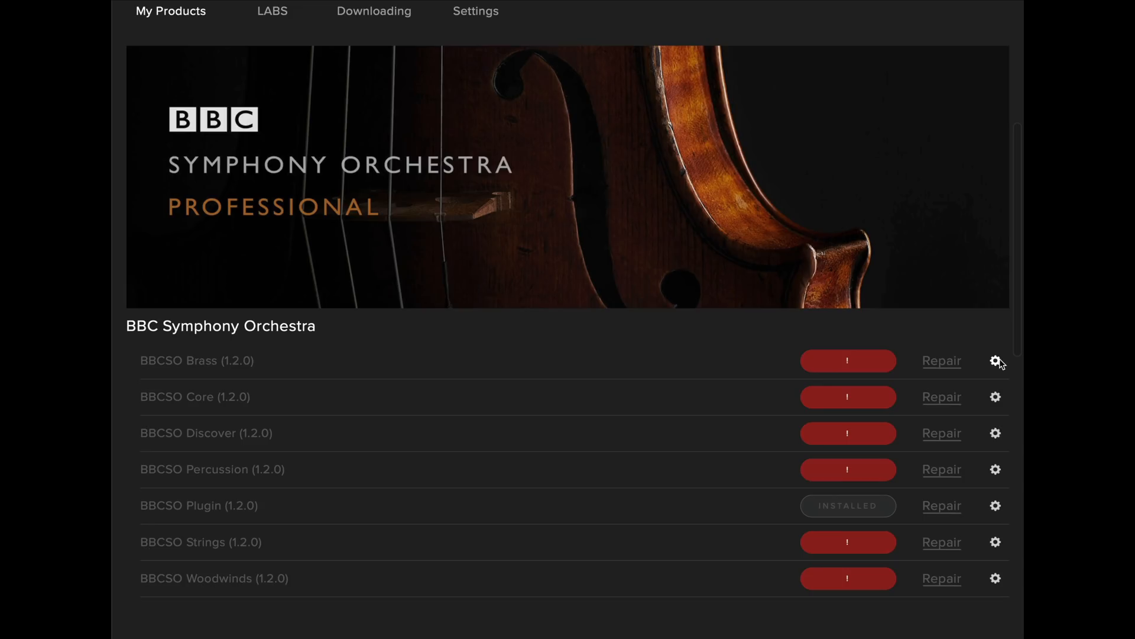
click(995, 361)
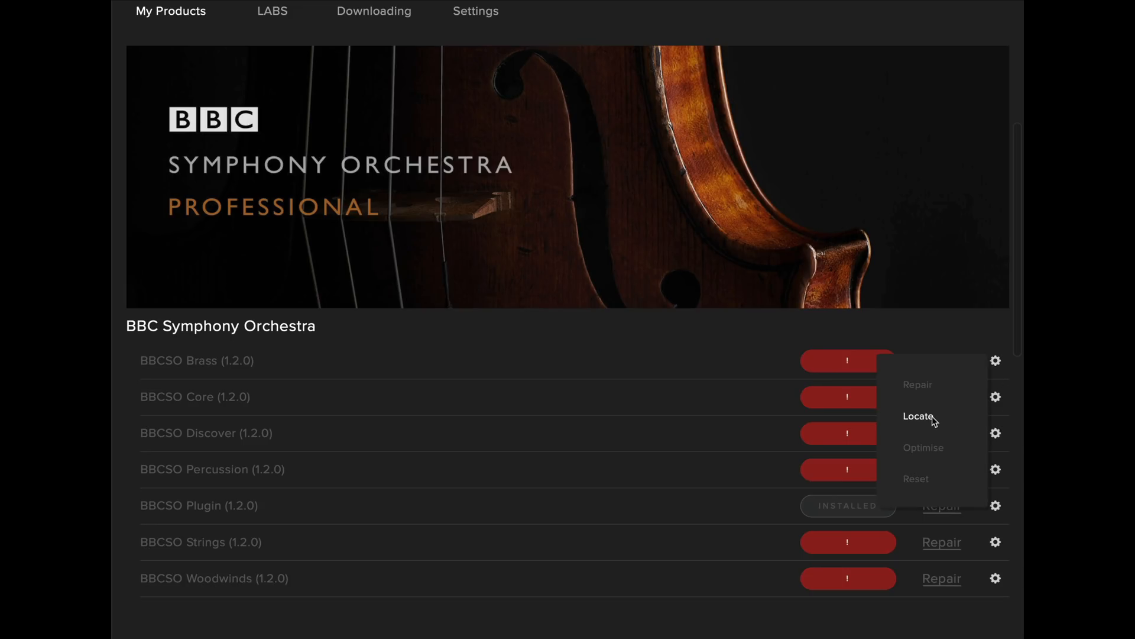
click(916, 415)
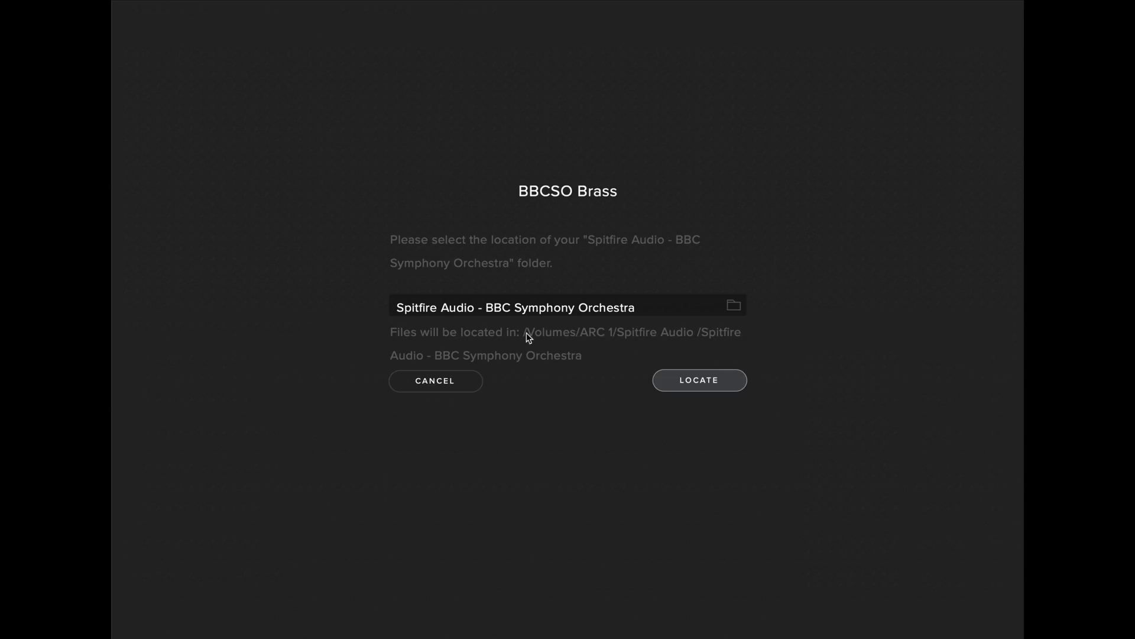
mouse_move(548, 365)
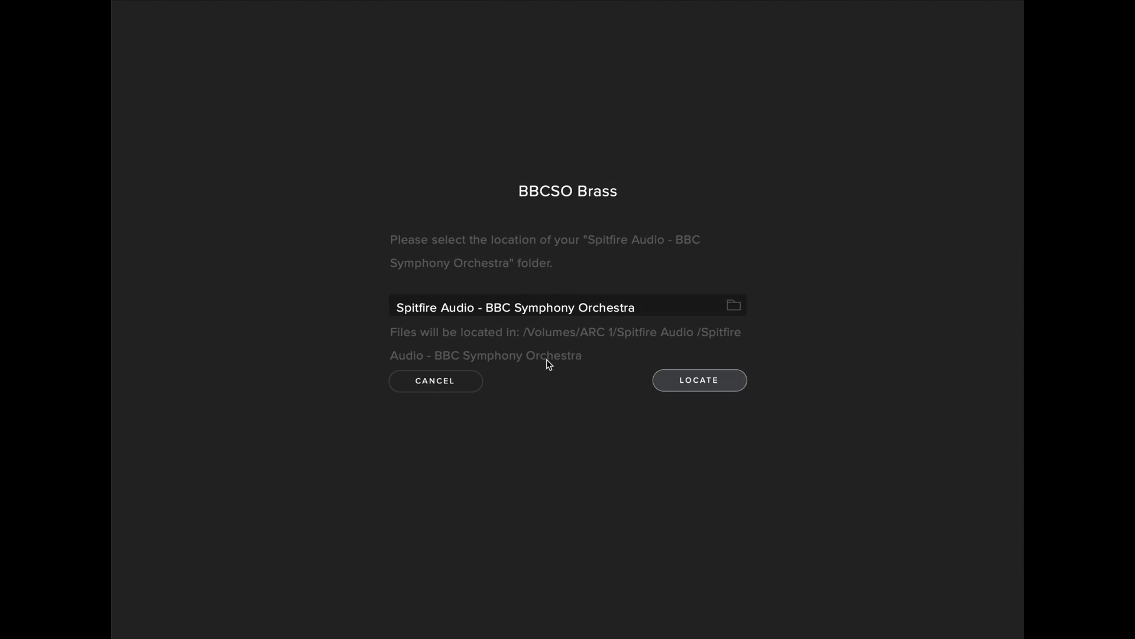
Step: Confirm the Spitfire Audio - BBC Symphony Orchestra folder to relocate the library
click(698, 379)
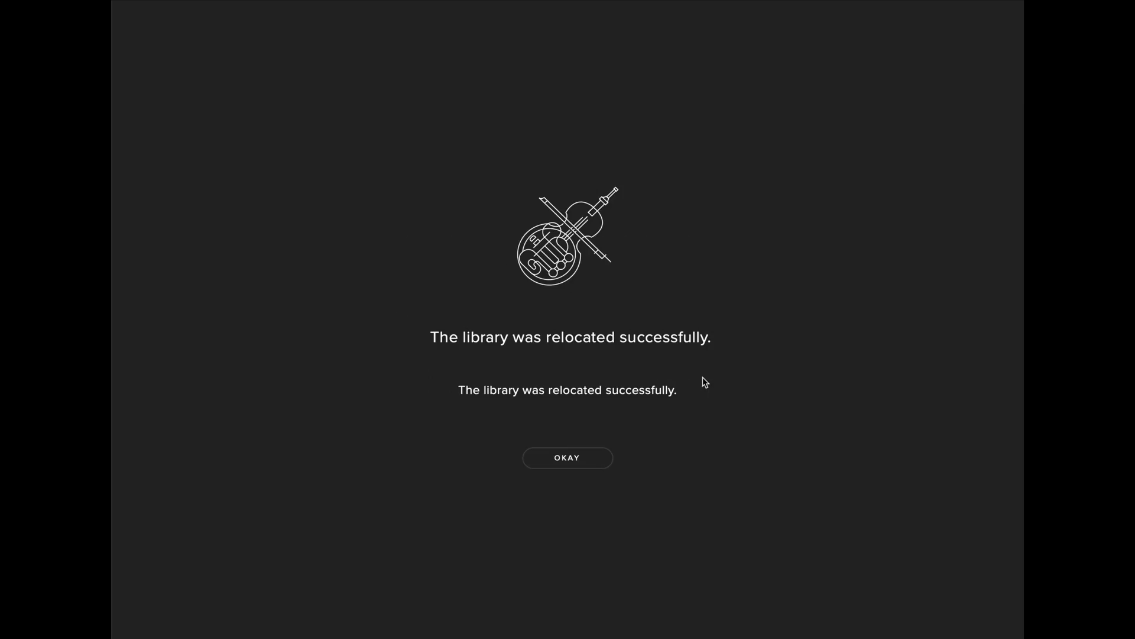
mouse_move(601, 438)
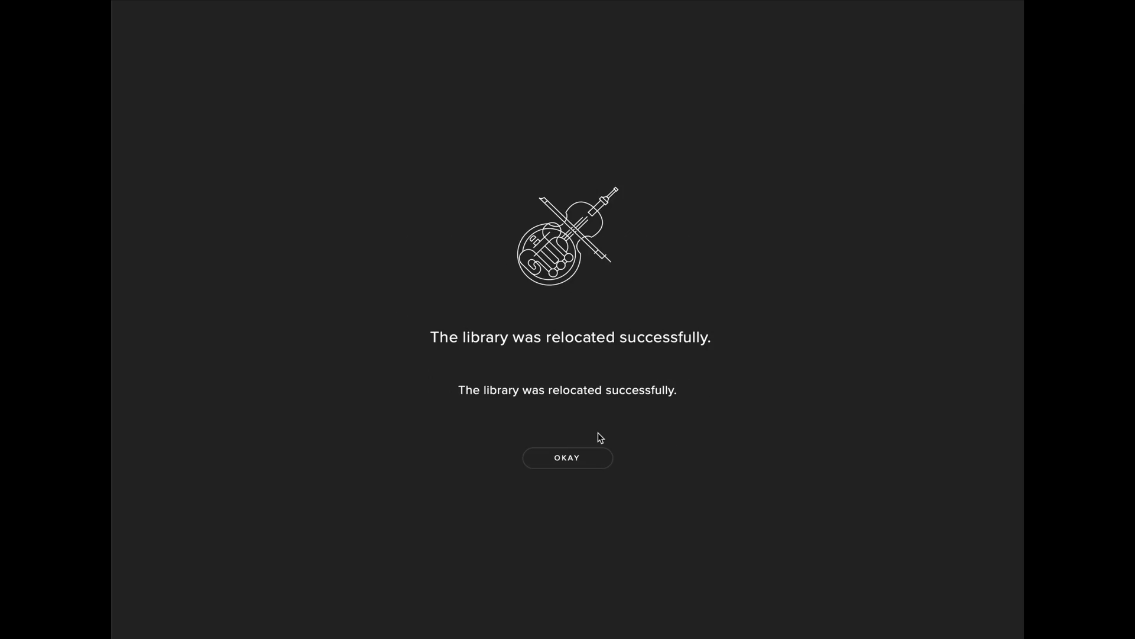
Step: Dismiss the relocation success message and filter My Products by 'bbc'
click(568, 456)
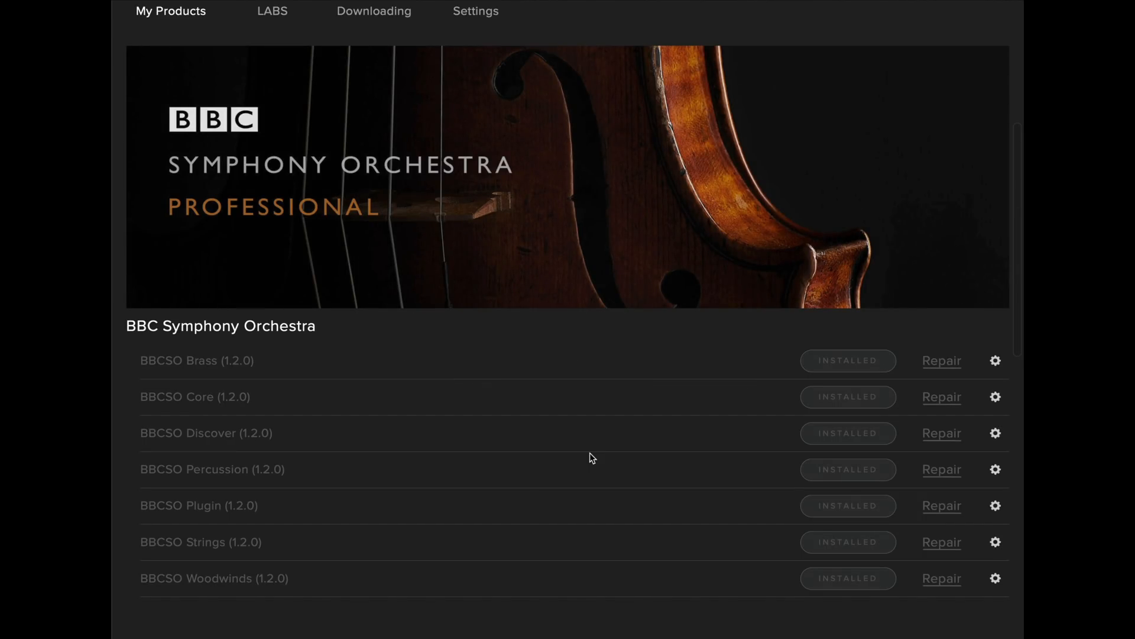
text(bbc)
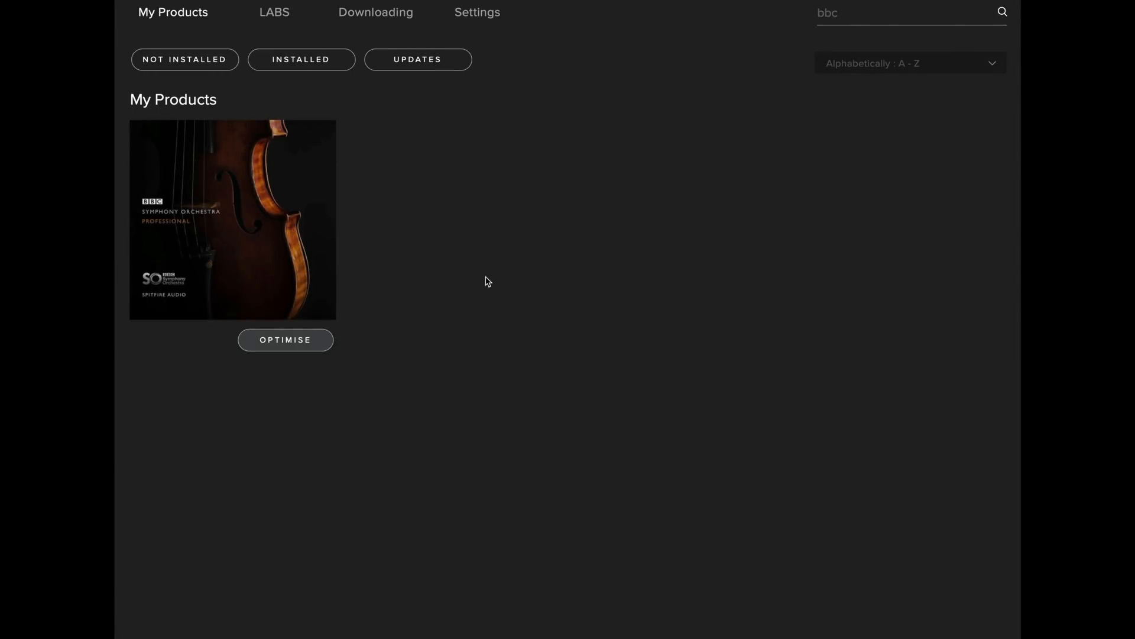
Step: Request optimisation of the BBC library and confirm optimising all samples
click(285, 339)
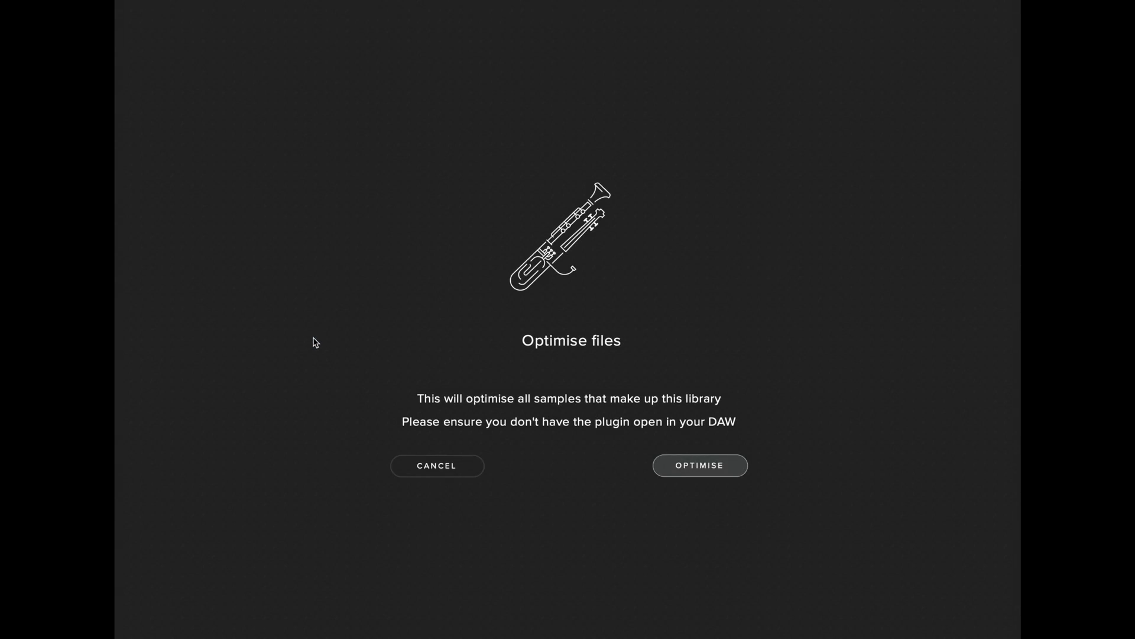
mouse_move(677, 432)
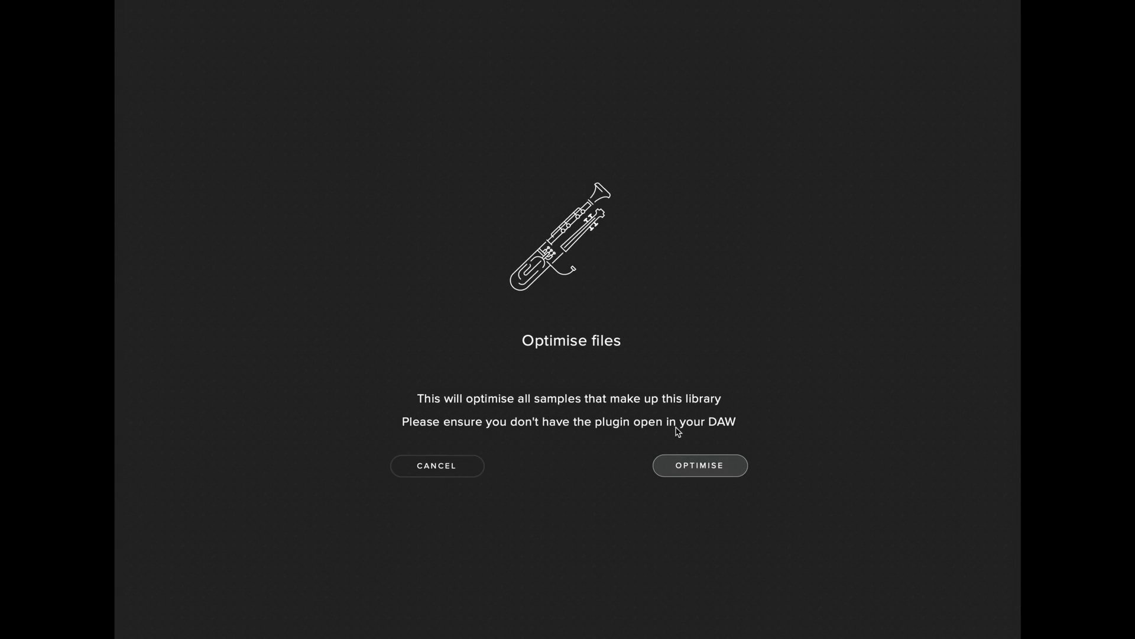
click(698, 464)
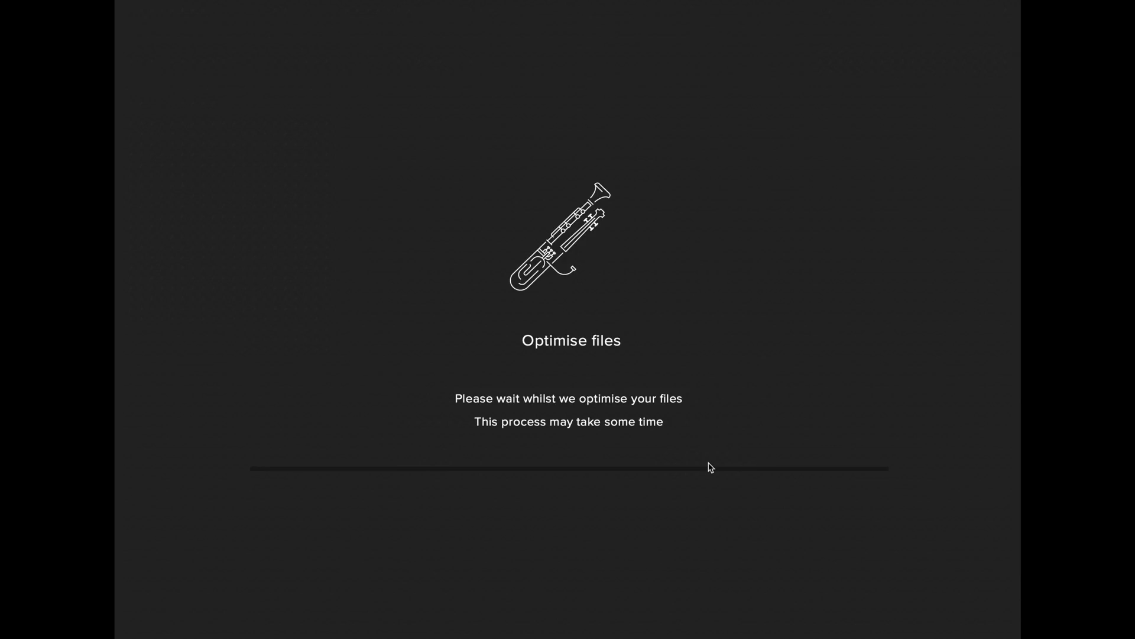